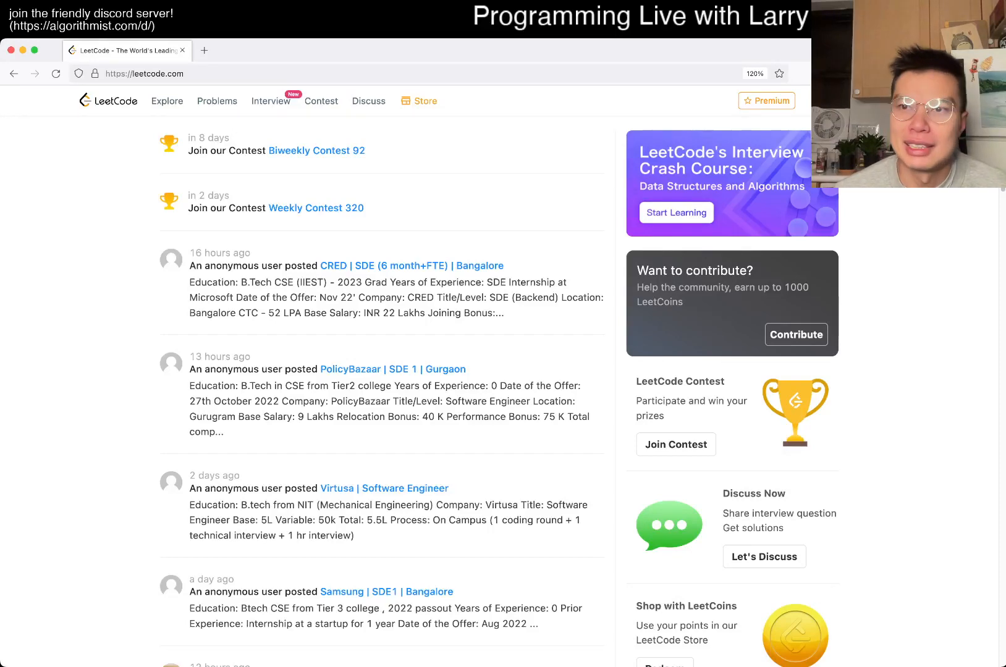
Open 263. Ugly Number from the Problems list, glancing at the Contest page in another tab
{"action": "left_click", "coordinate": [217, 101]}
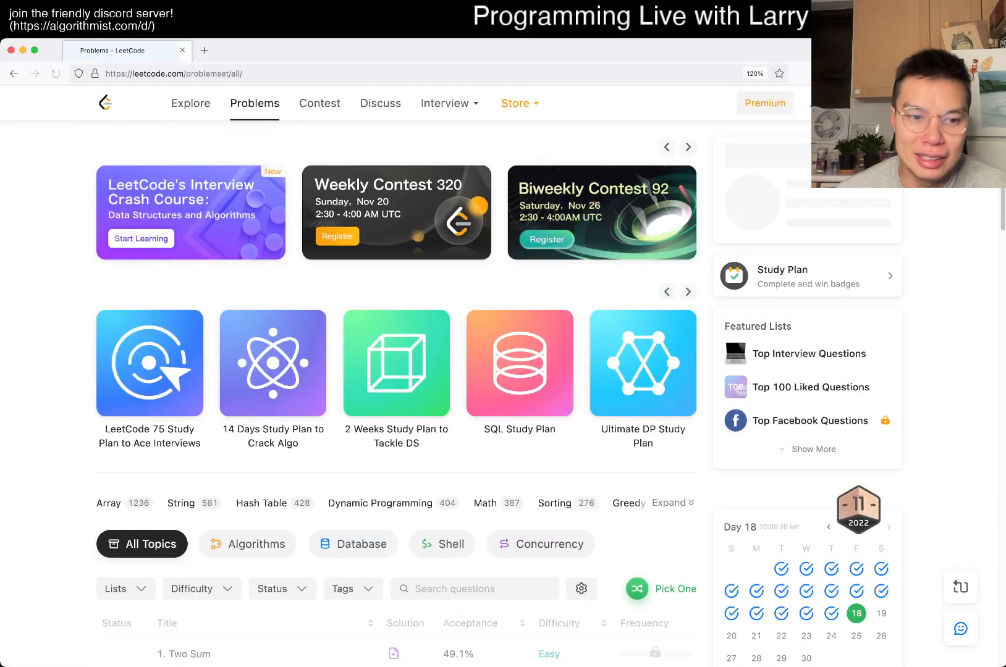
{"action": "scroll", "scroll_direction": "down", "scroll_amount": 3}
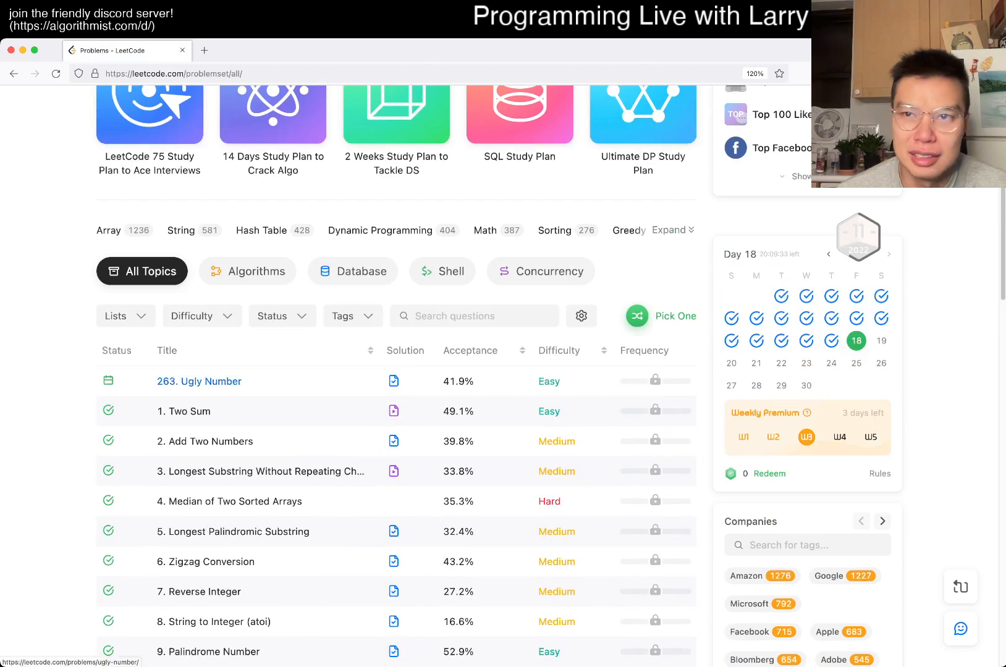
{"action": "left_click", "coordinate": [199, 381]}
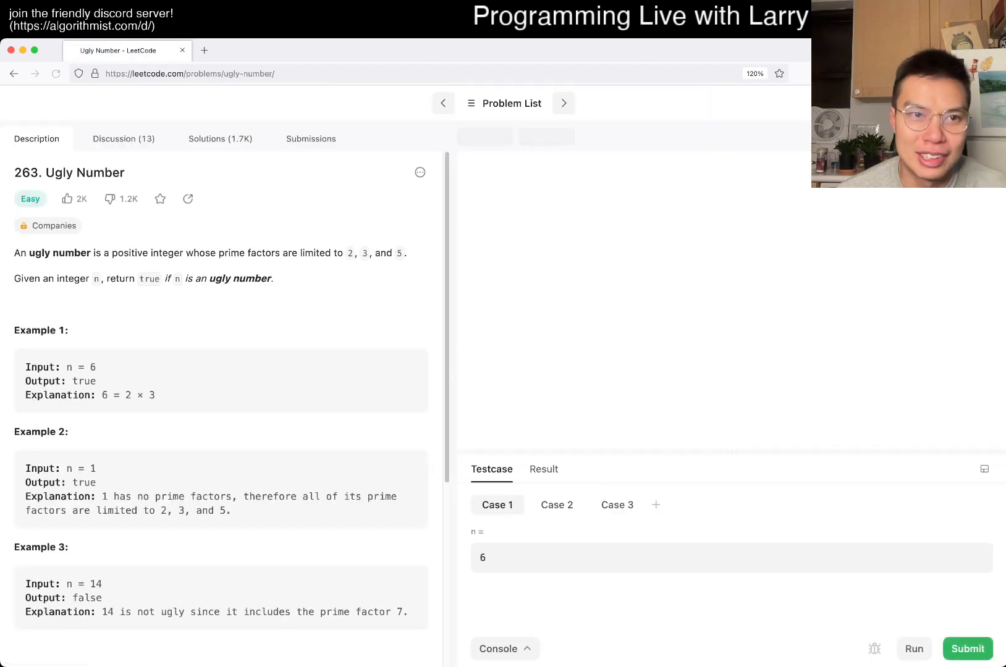
{"action": "left_click", "coordinate": [204, 50]}
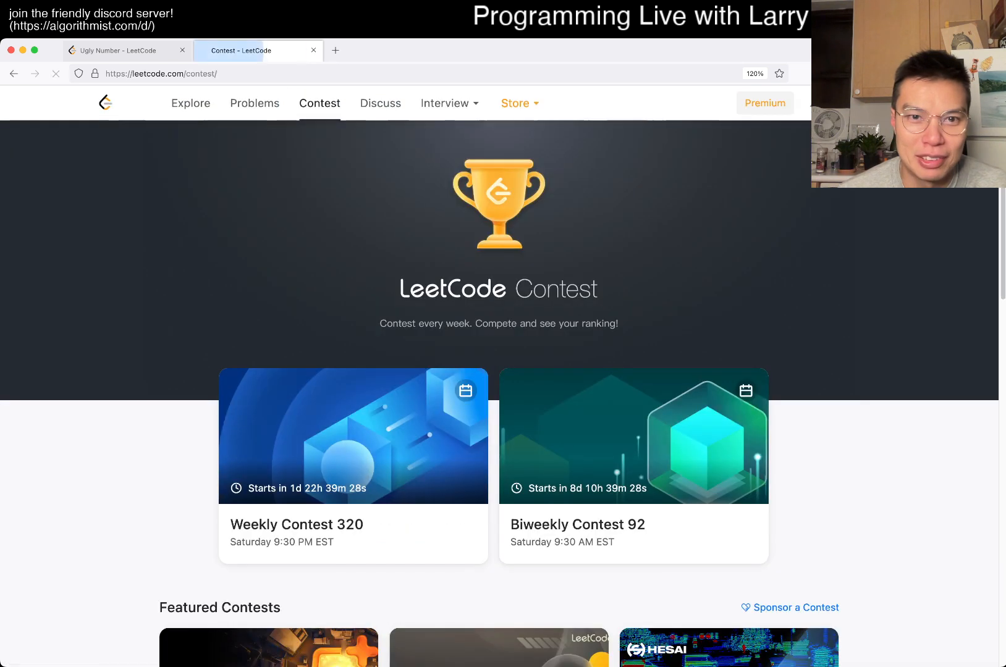
{"action": "left_click", "coordinate": [127, 51]}
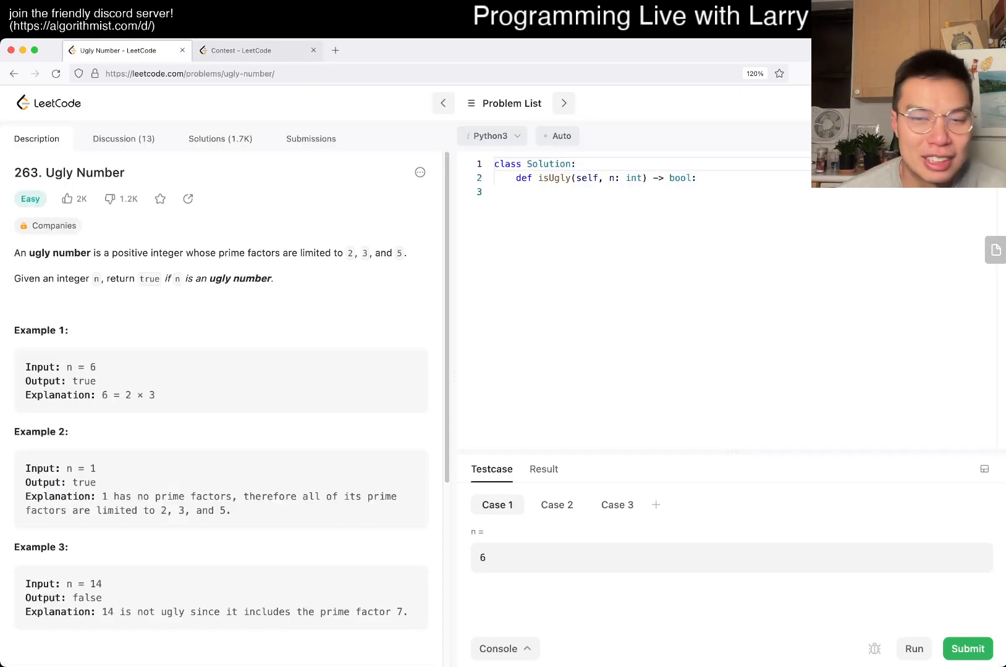
Place the cursor on line 3 of the Python3 isUgly stub to start the method body
{"action": "left_click", "coordinate": [545, 191]}
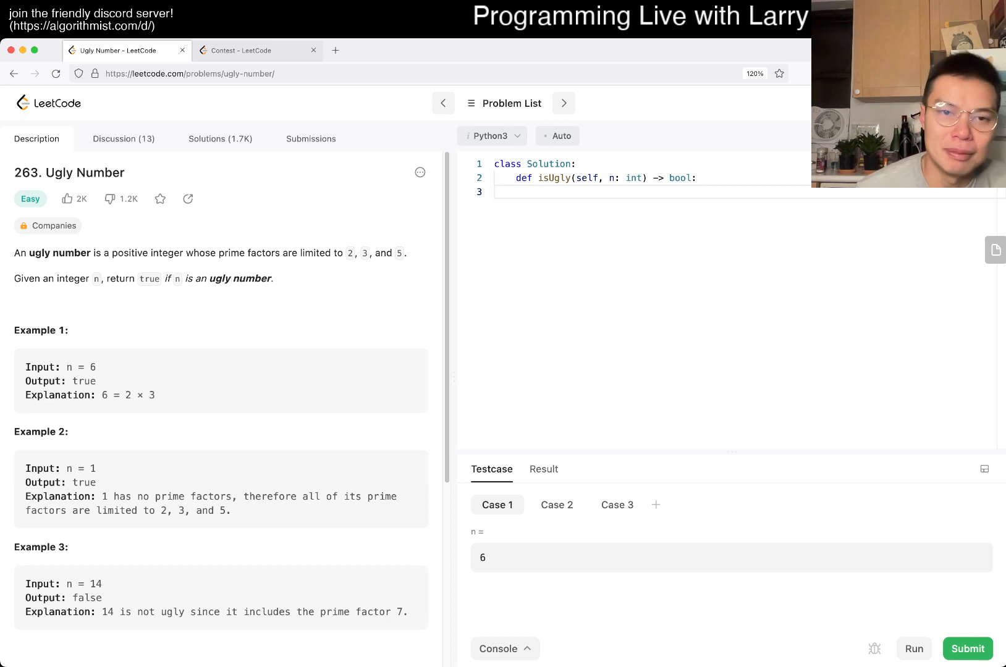
{"action": "left_click", "coordinate": [538, 193]}
{"action": "type", "text": "while n > 1:"}
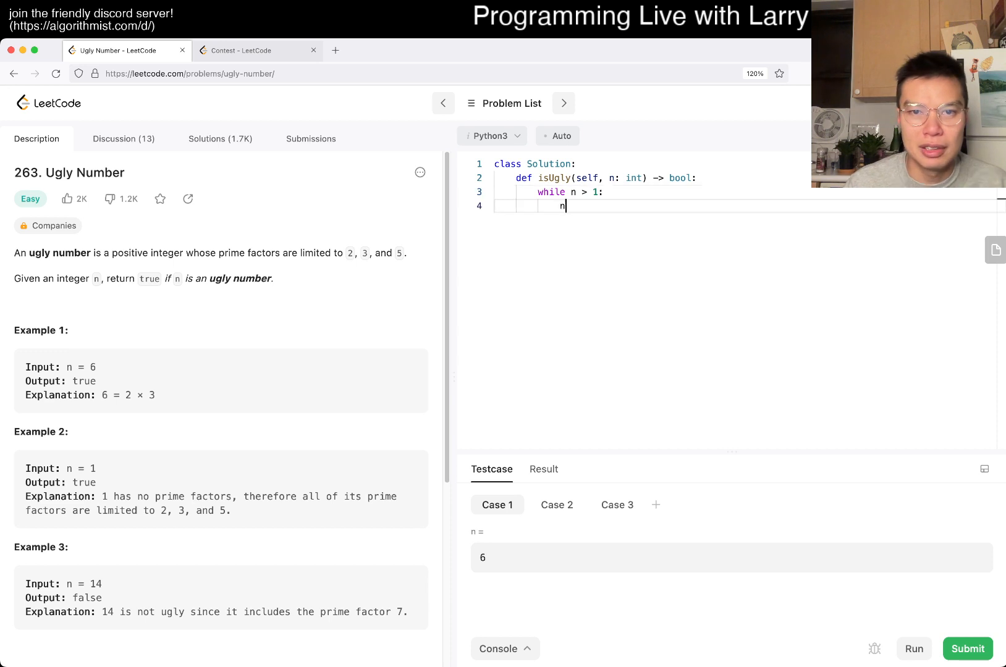
Write the loop dividing n by 2 while n % 2 == 0, dropping the n > 1 condition
{"action": "type", "text": "//"}
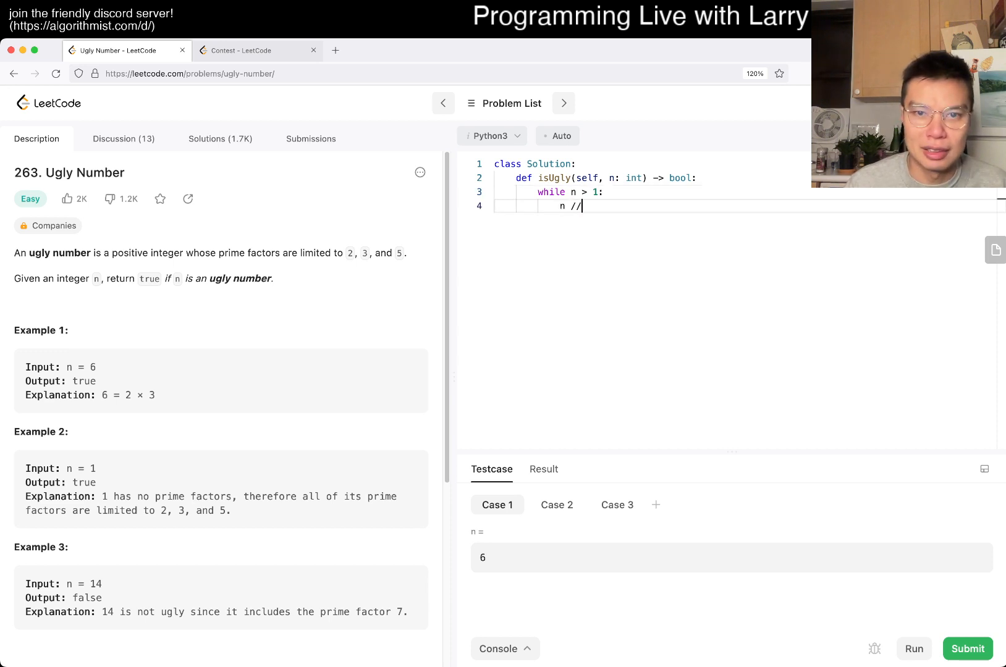
{"action": "type", "text": "= 2"}
{"action": "left_click", "coordinate": [745, 192]}
{"action": "type", "text": " and n % "}
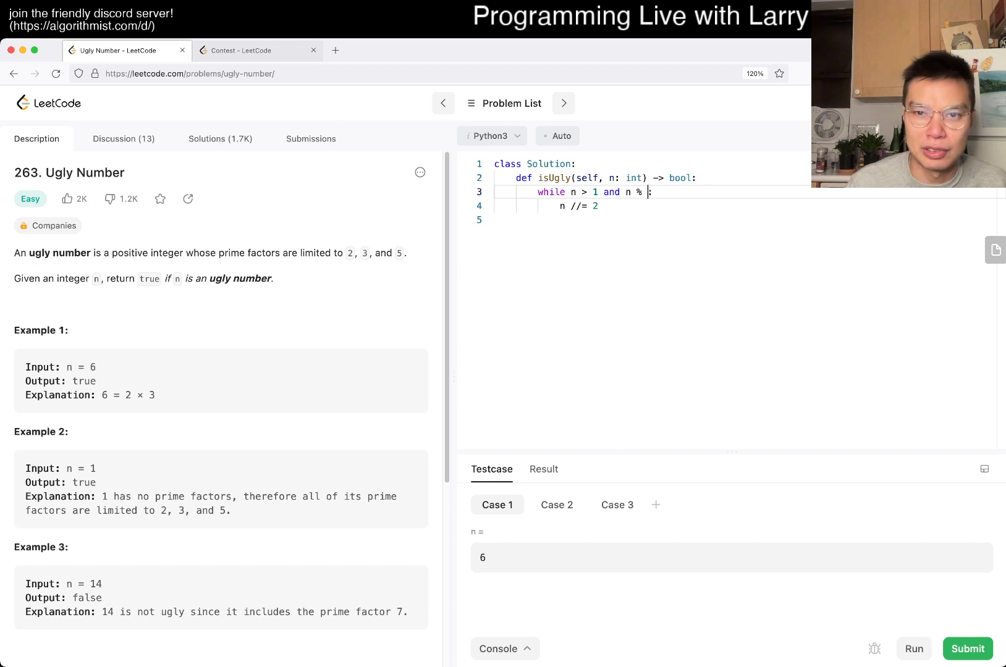
{"action": "type", "text": "2 == 0"}
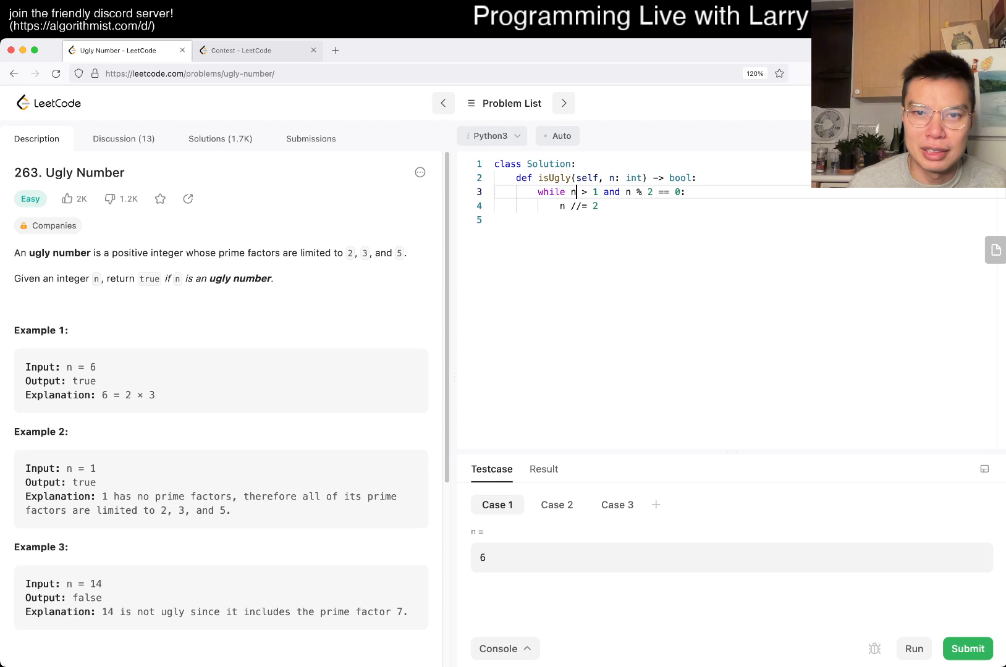
{"action": "key", "text": "Backspace"}
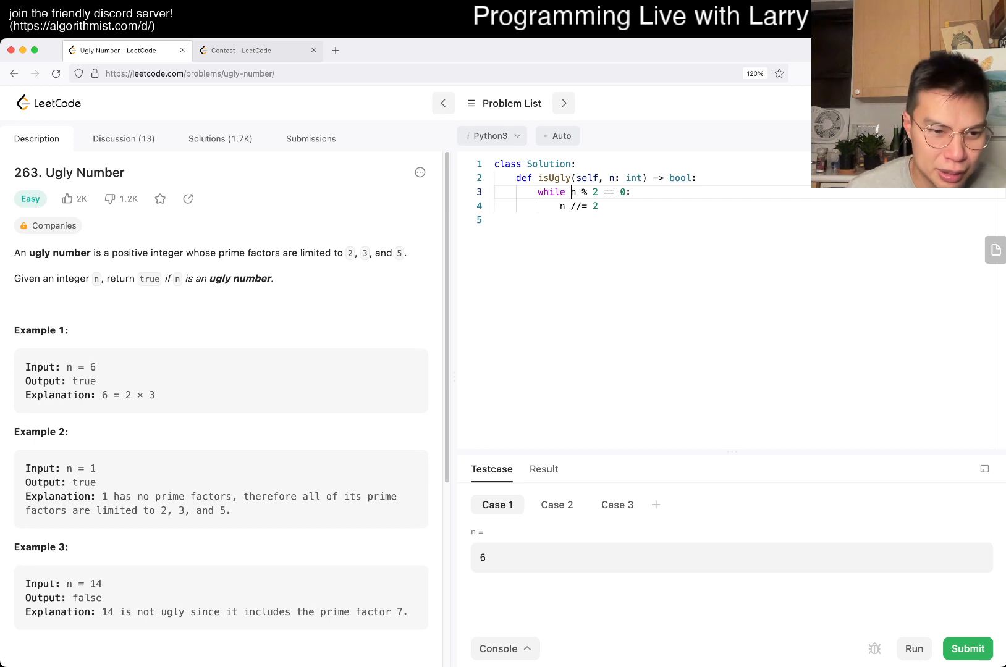
{"action": "scroll", "scroll_direction": "down", "scroll_amount": 3}
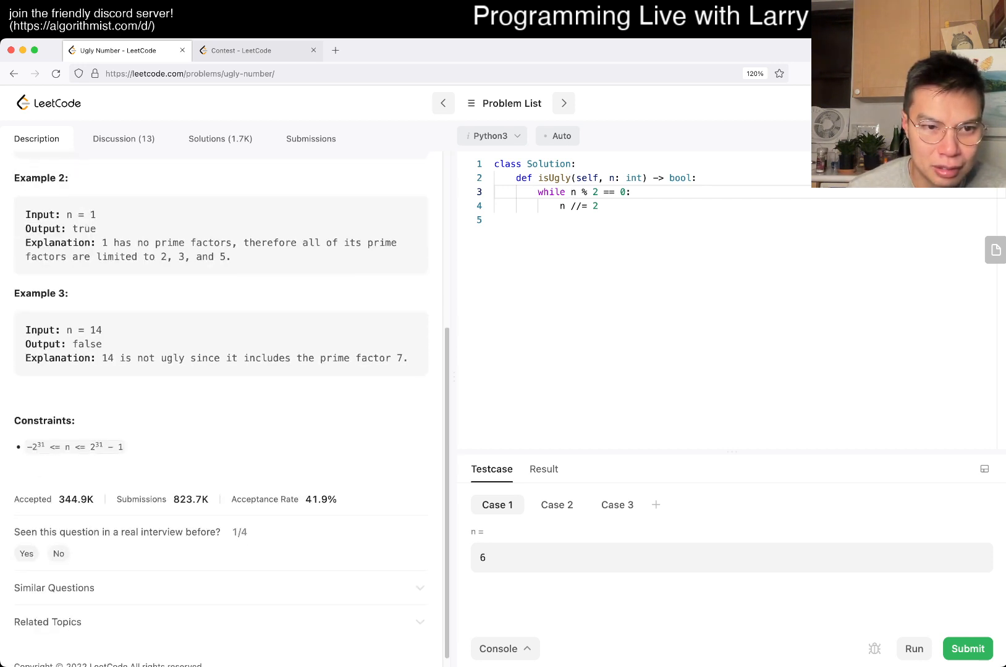
{"action": "scroll", "scroll_direction": "up", "scroll_amount": 3}
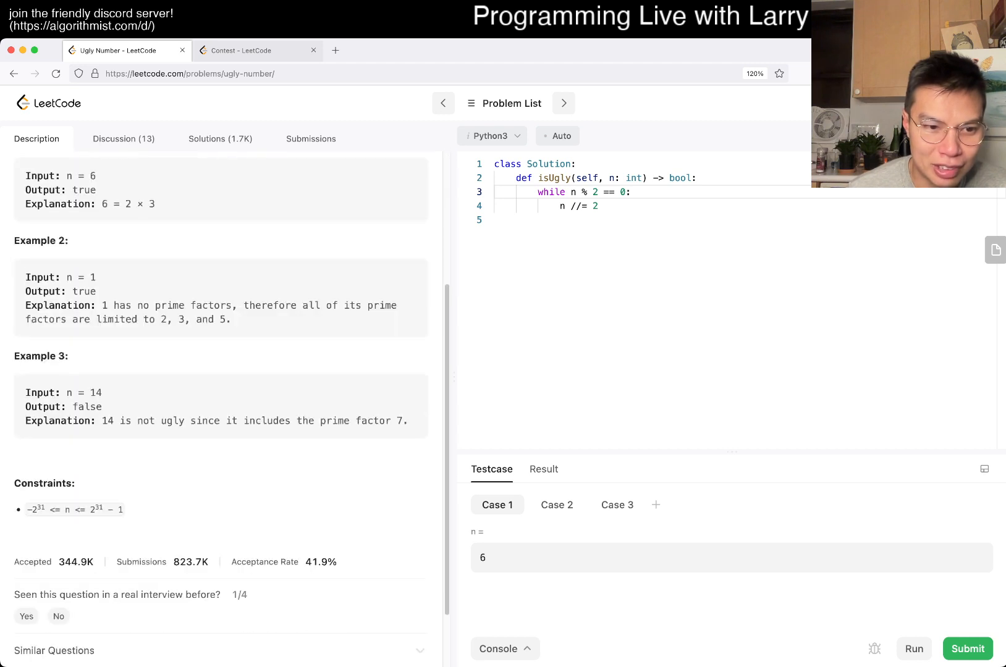
{"action": "scroll", "scroll_direction": "up", "scroll_amount": 3}
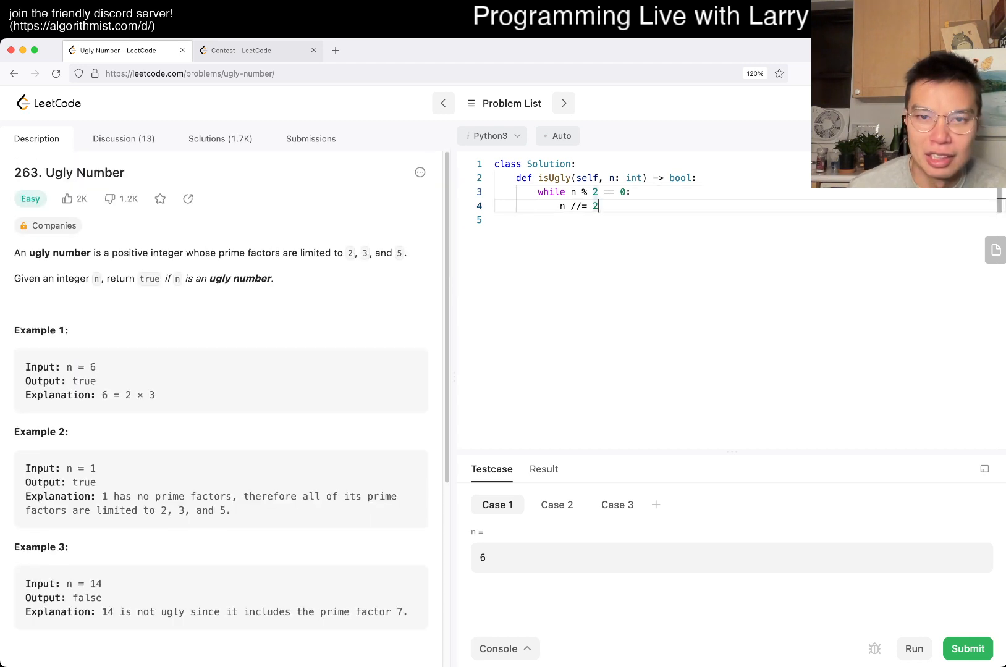
Restore the 'n > 1 and' condition and add a negative check setting n = -n
{"action": "type", "text": "n > 1 and"}
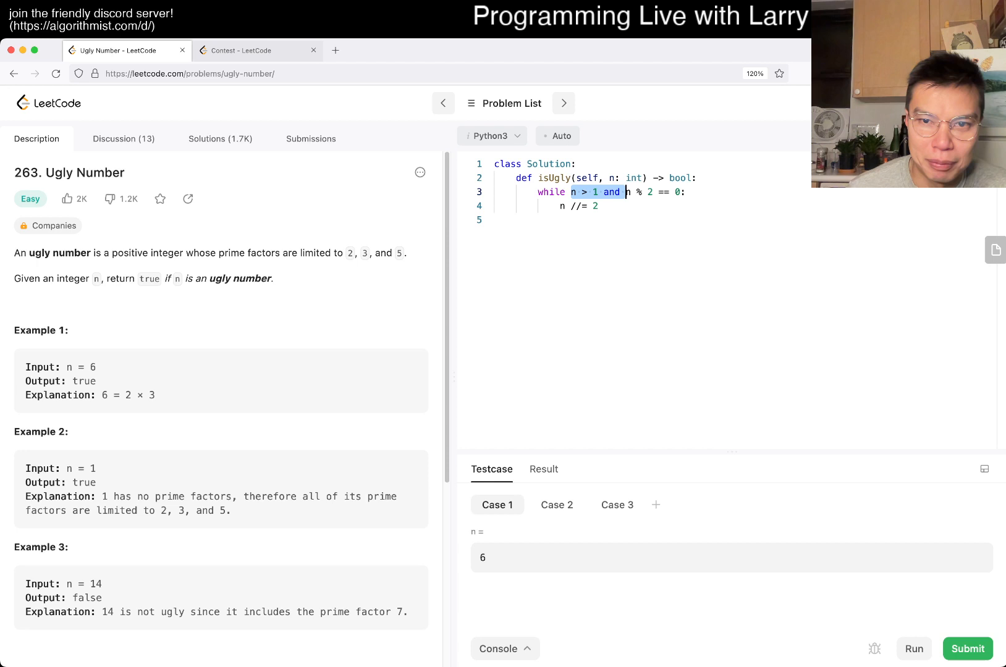
{"action": "key", "text": "Backspace"}
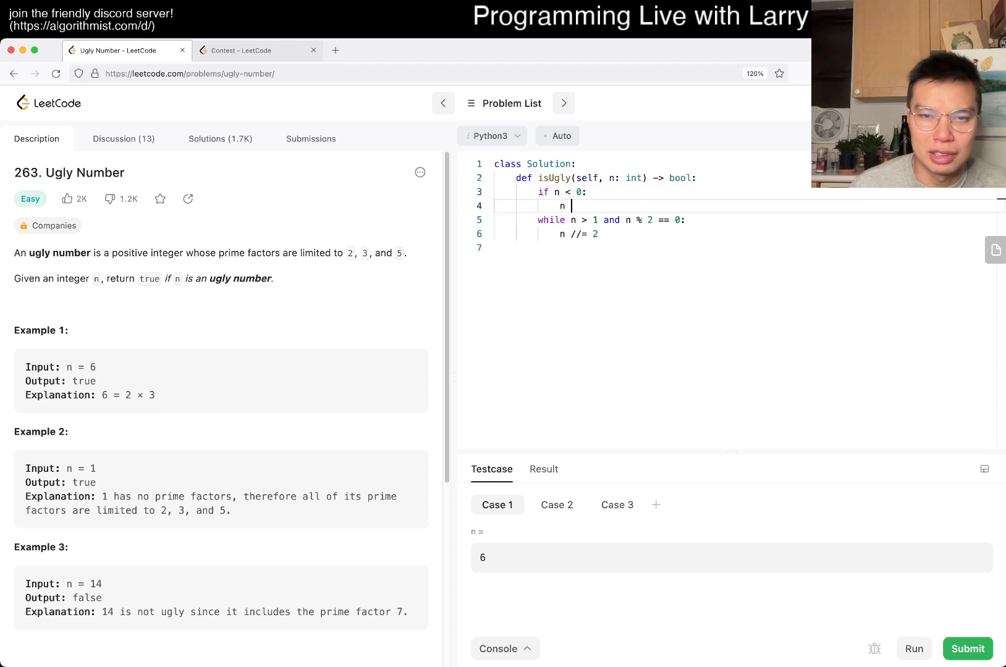
{"action": "type", "text": "= -n"}
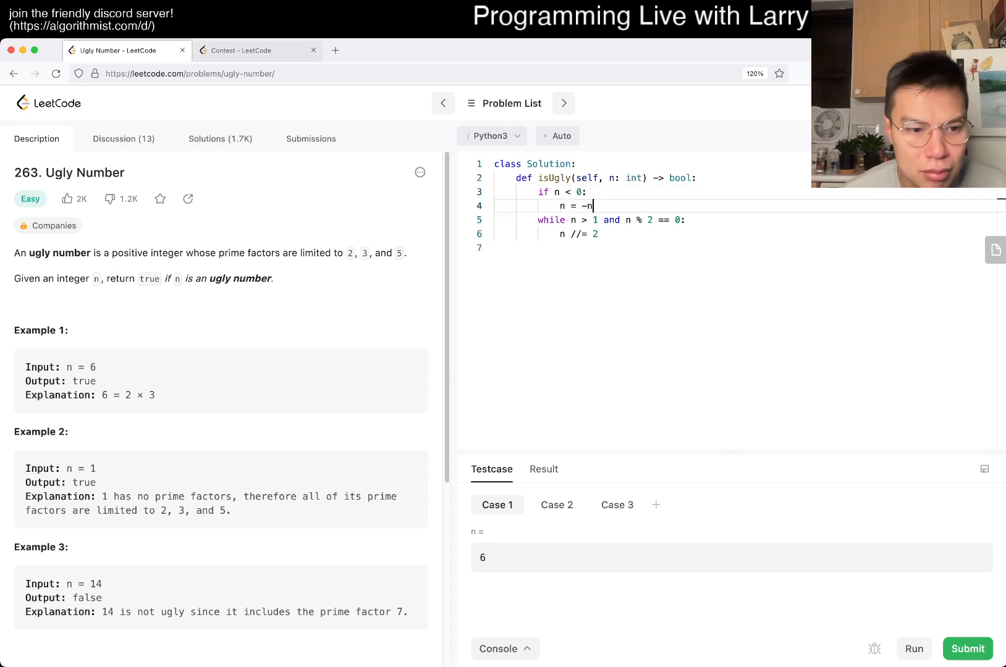
{"action": "scroll", "scroll_direction": "down", "scroll_amount": 3}
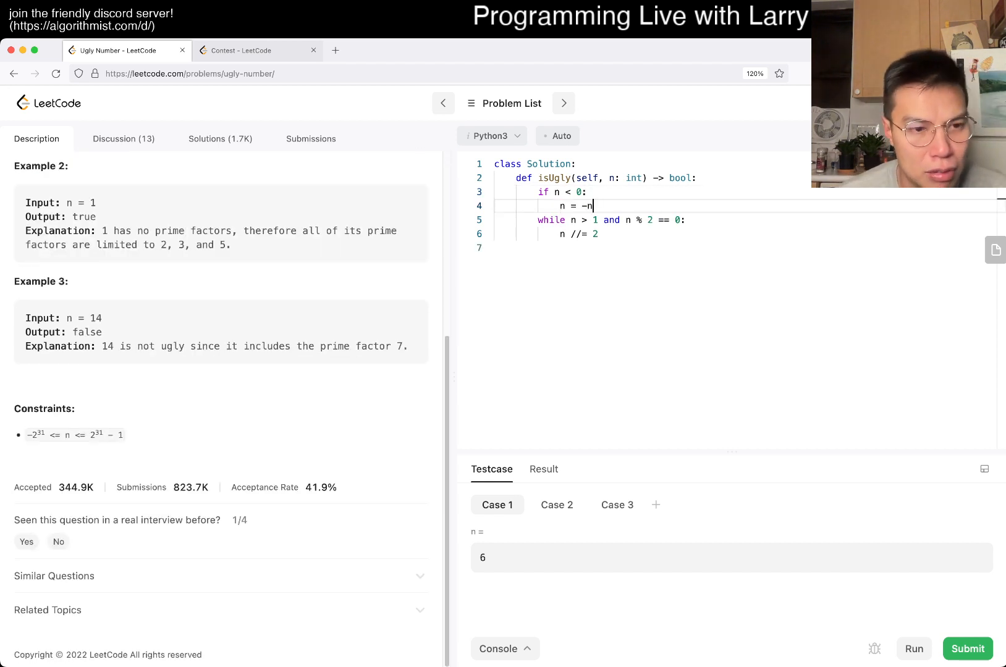
{"action": "scroll", "scroll_direction": "up", "scroll_amount": 3}
{"action": "type", "text": "while n"}
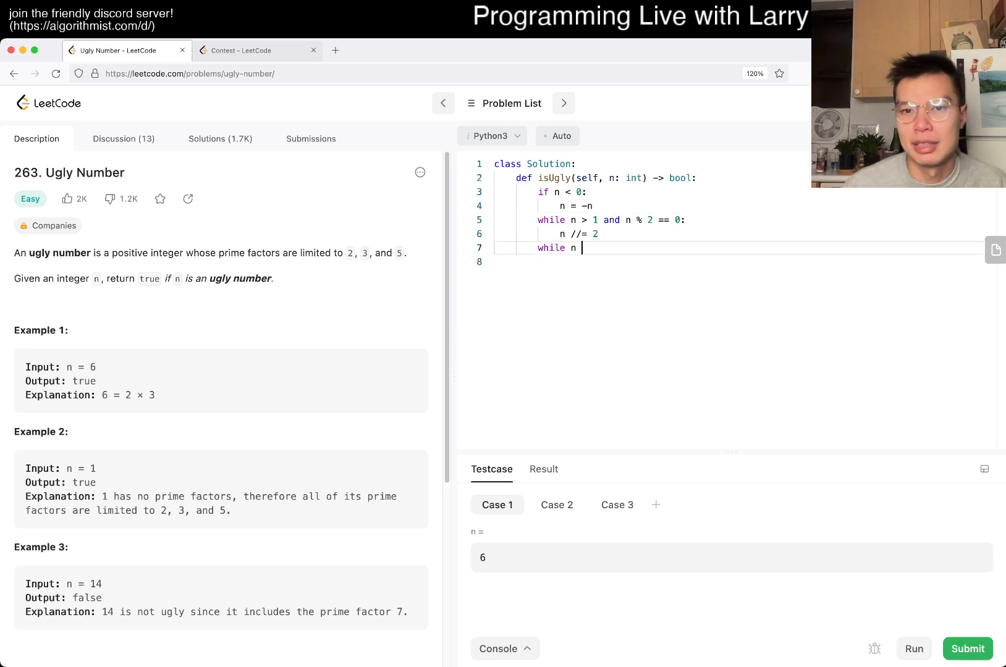
Add loops dividing n by 3 and by 5 while n > 1, fixing a typo
{"action": "type", "text": "> 1 and n % 3 == 0:"}
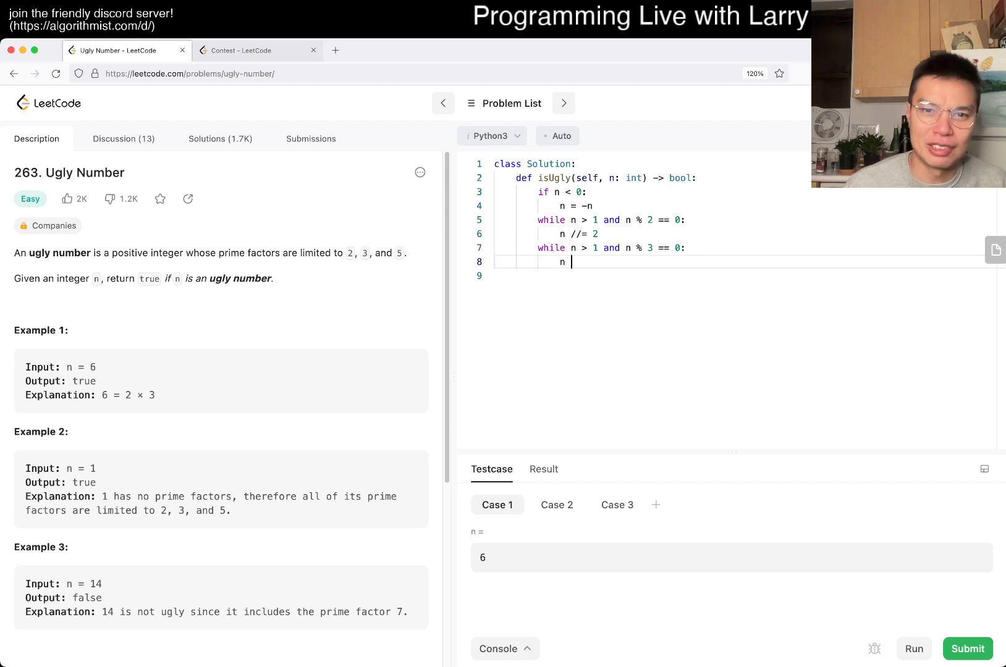
{"action": "type", "text": "//= 3"}
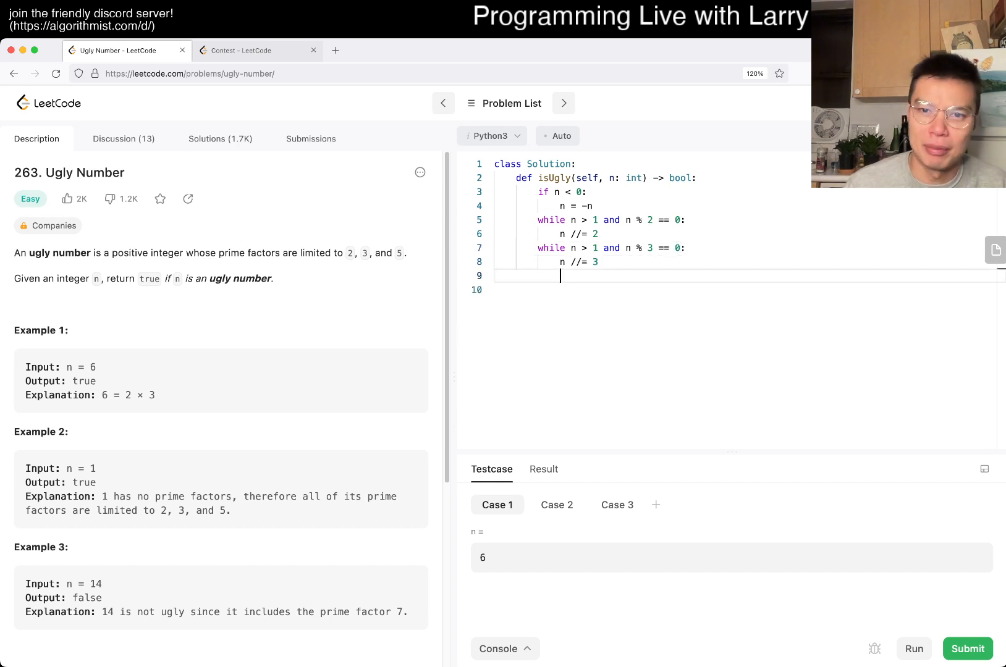
{"action": "type", "text": "while n > 1 and n"}
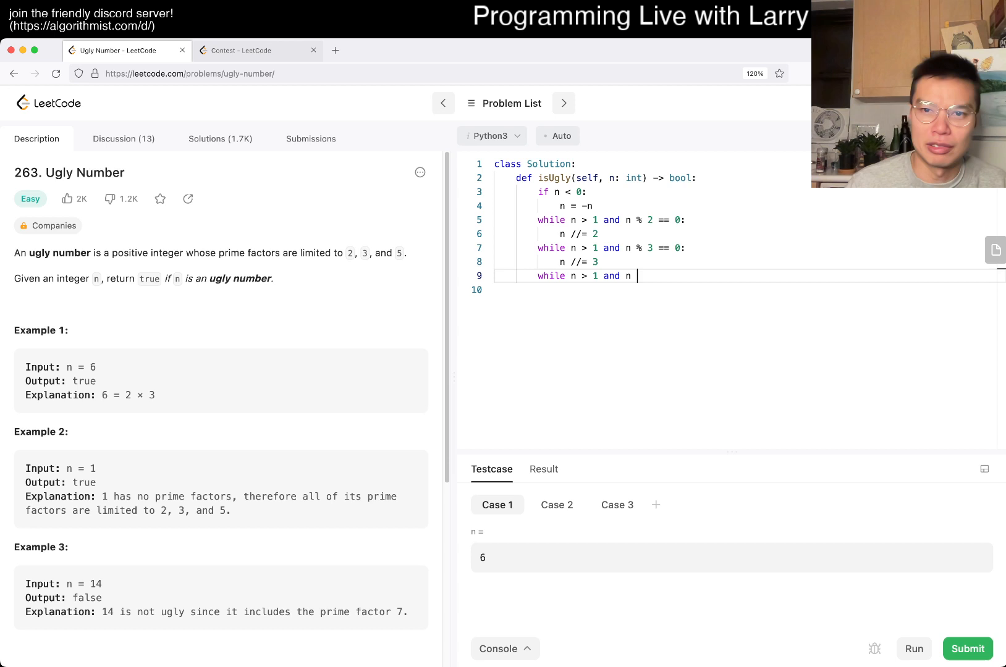
{"action": "type", "text": "% 5 == 0:"}
{"action": "left_click", "coordinate": [750, 289]}
{"action": "type", "text": "n // =5"}
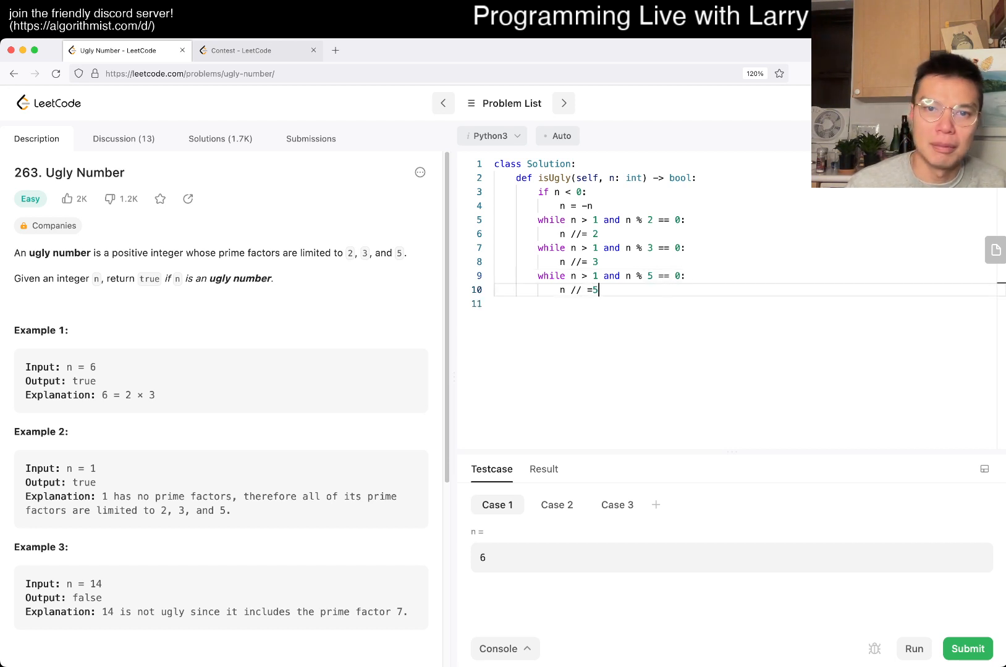
{"action": "key", "text": "Backspace"}
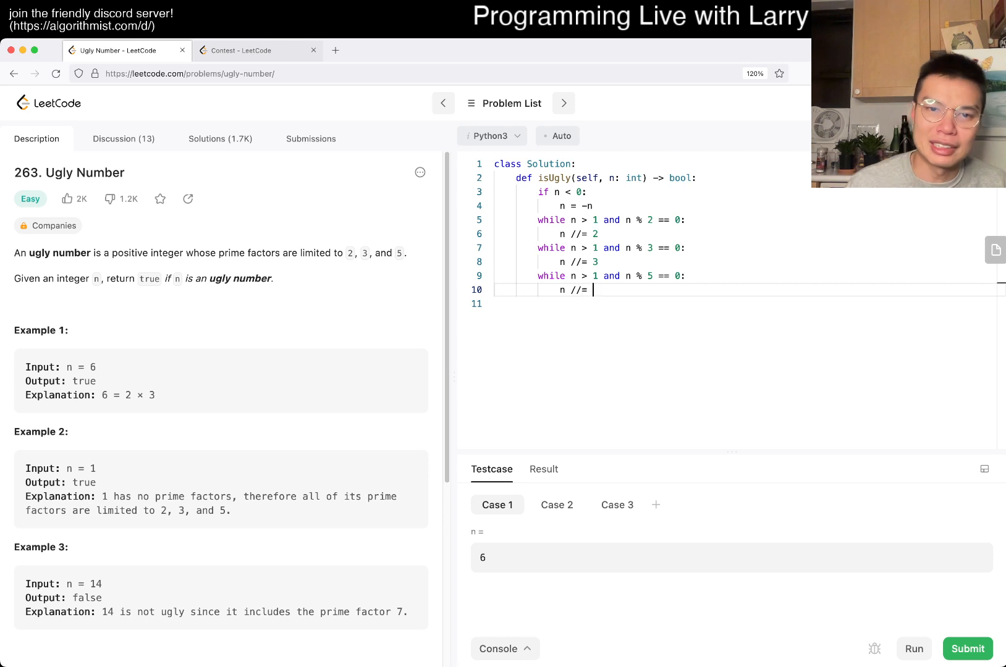
{"action": "type", "text": "5"}
{"action": "left_click", "coordinate": [745, 303]}
{"action": "type", "text": "return n == 1"}
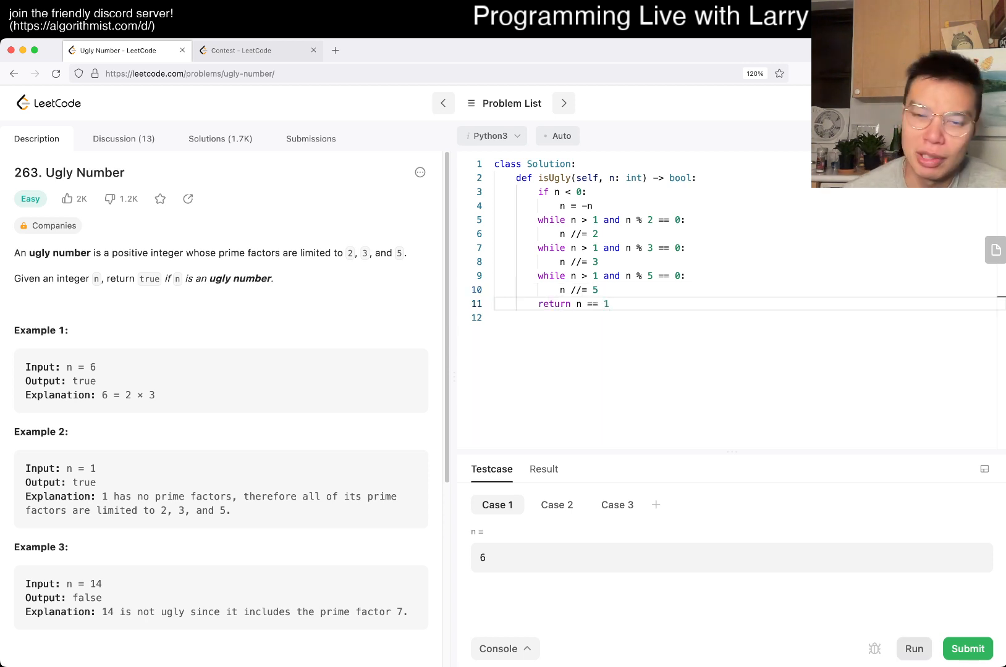
Run the solution on the sample cases and check the third case's result
{"action": "left_click", "coordinate": [968, 649]}
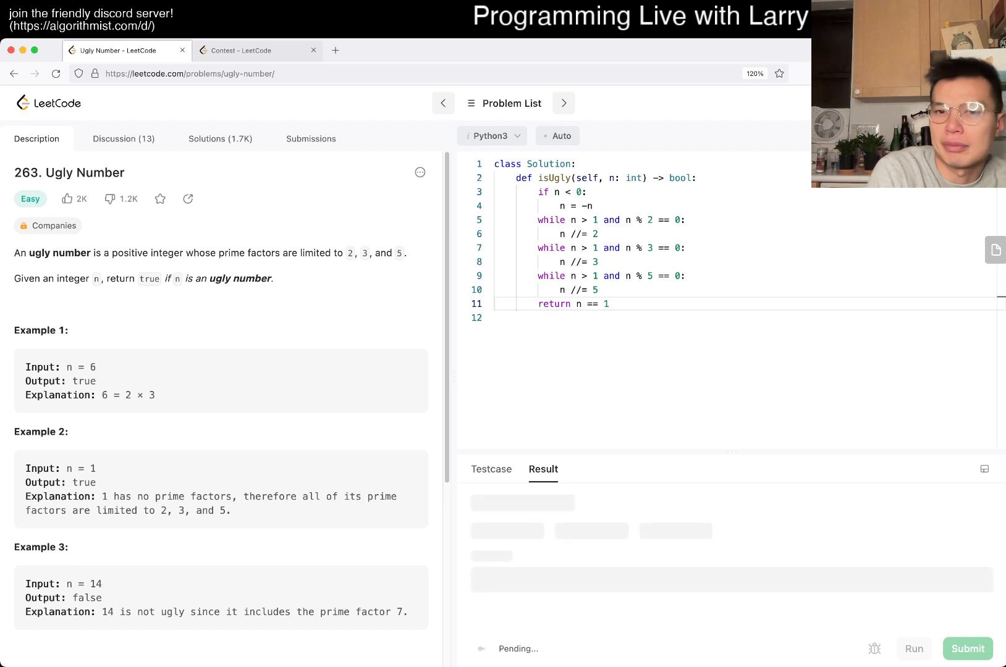
{"action": "left_click", "coordinate": [968, 649]}
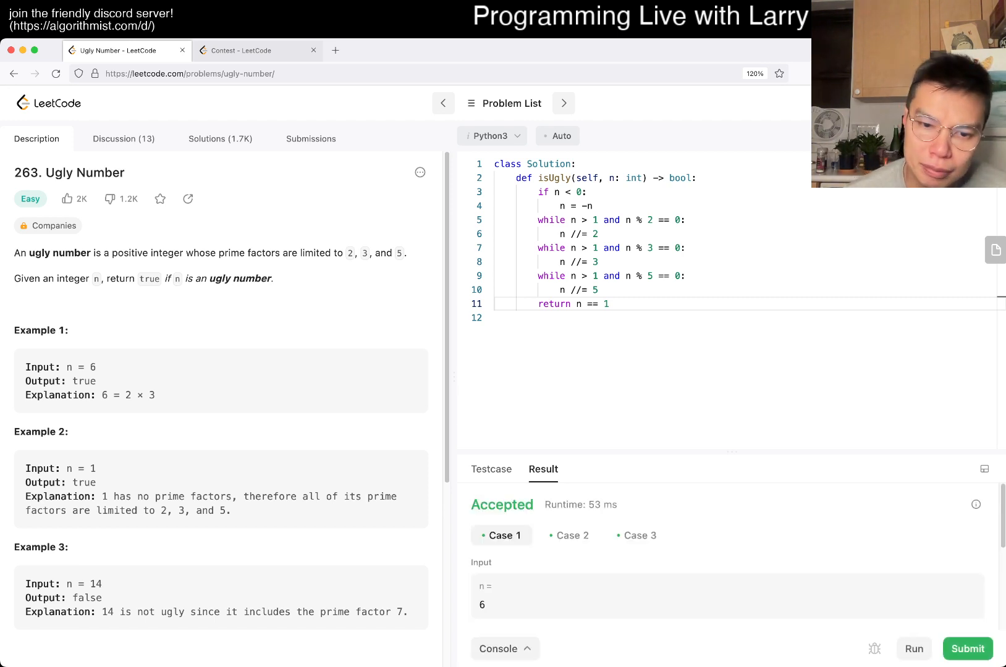
{"action": "left_click", "coordinate": [637, 535]}
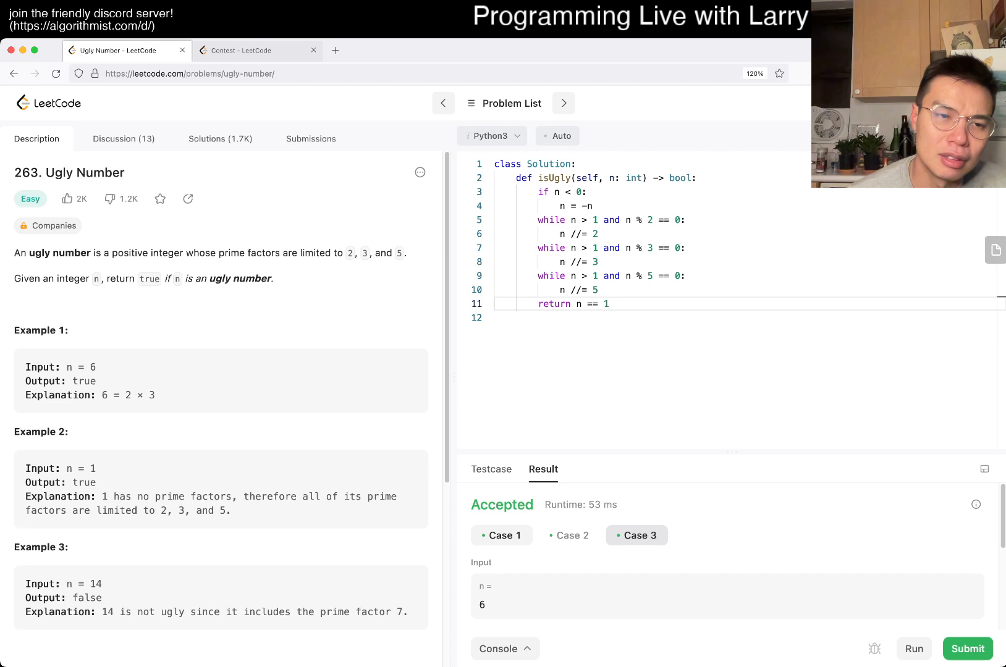
Clone a test case with n = 0 and run all cases again
{"action": "left_click", "coordinate": [491, 469]}
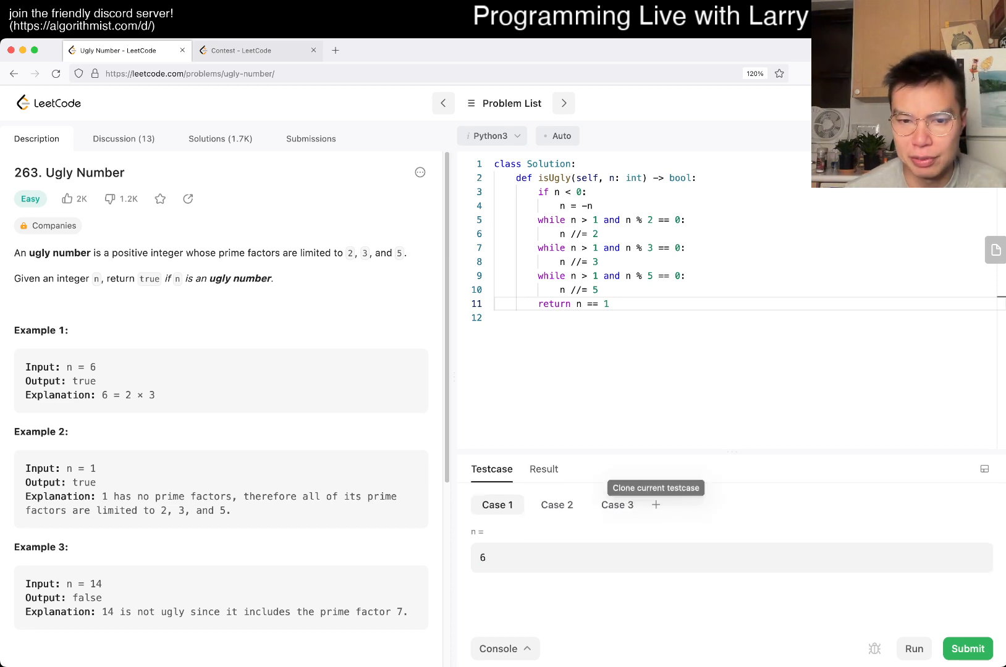
{"action": "left_click", "coordinate": [656, 505]}
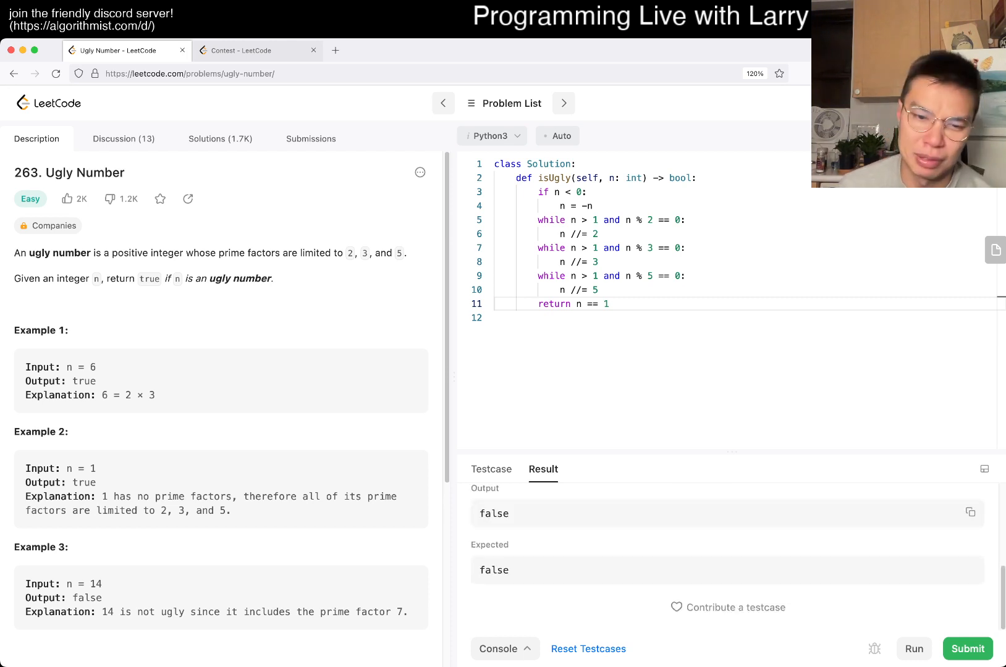
{"action": "left_click", "coordinate": [966, 649]}
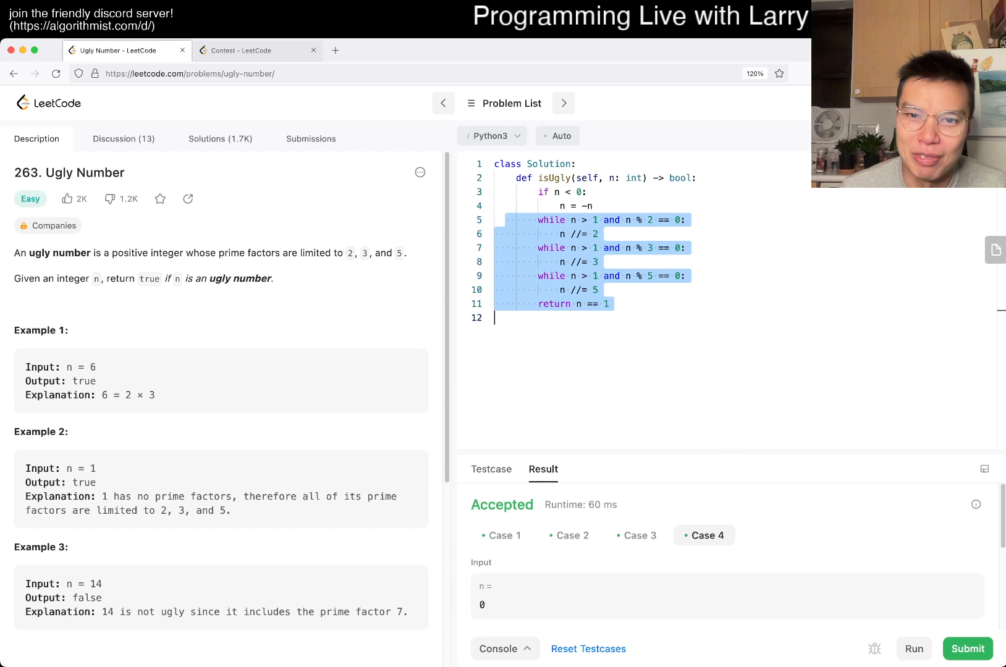
Start rewriting the divisor loops as 'for x in [2, 3, 5]' and submit the solution
{"action": "key", "text": "Enter"}
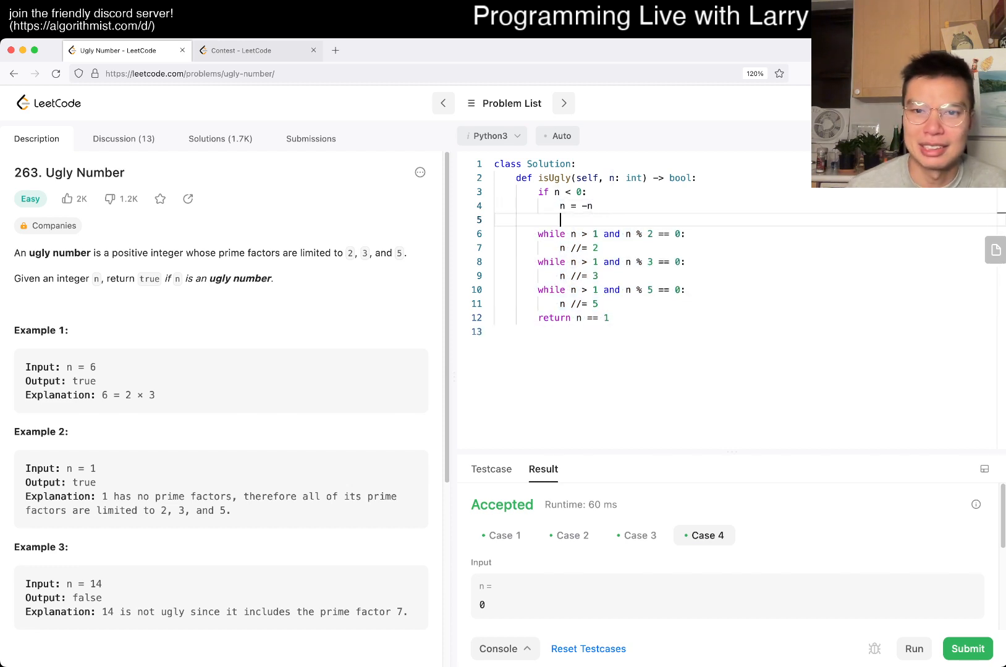
{"action": "type", "text": "for x in [2, 3, 5]:"}
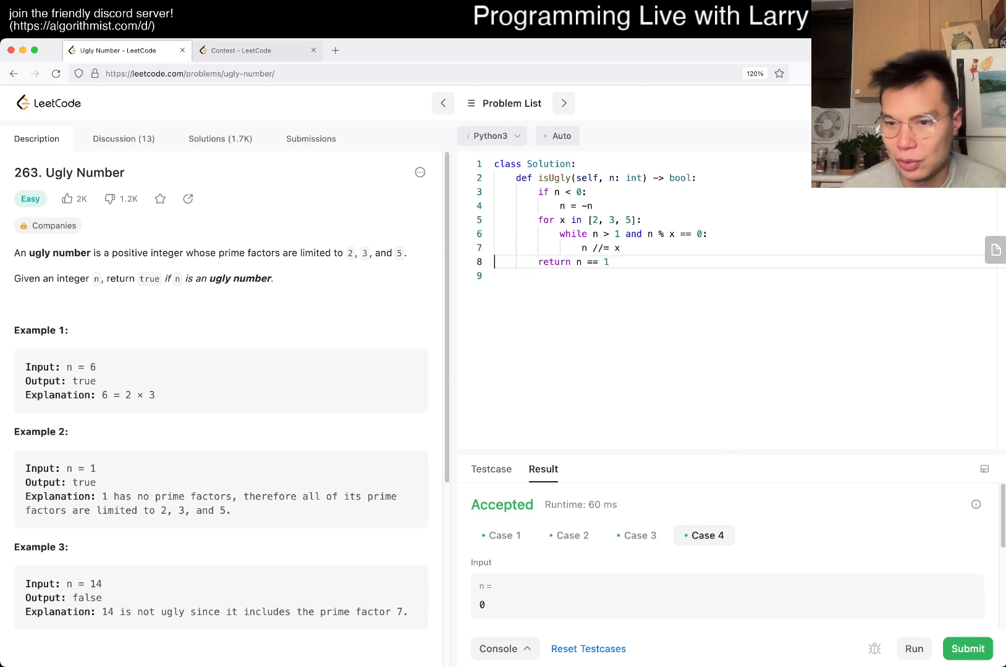
{"action": "left_click", "coordinate": [967, 649]}
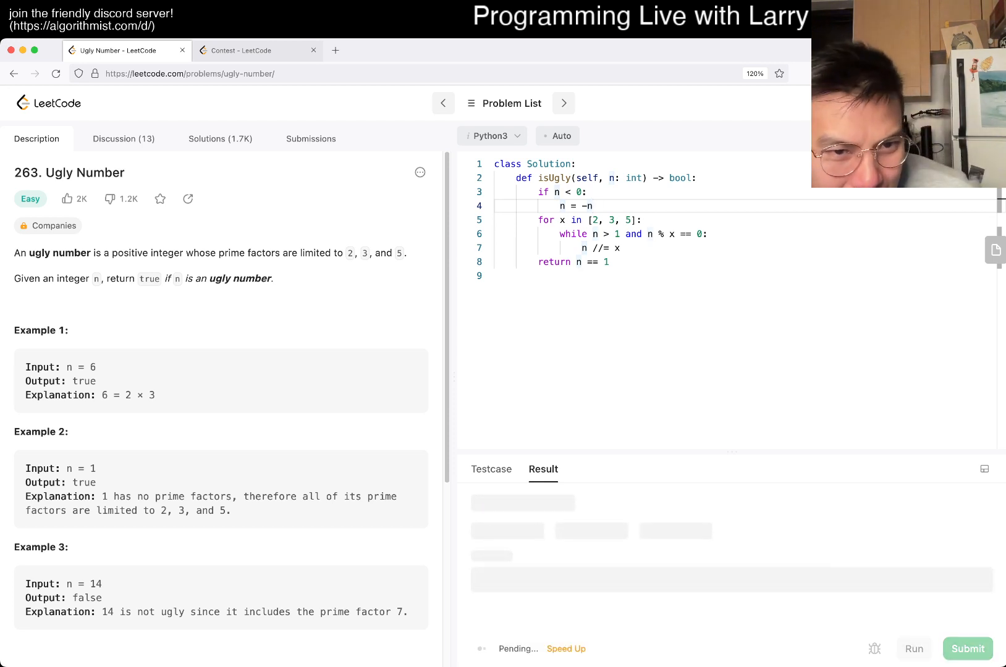
{"action": "left_click", "coordinate": [913, 649]}
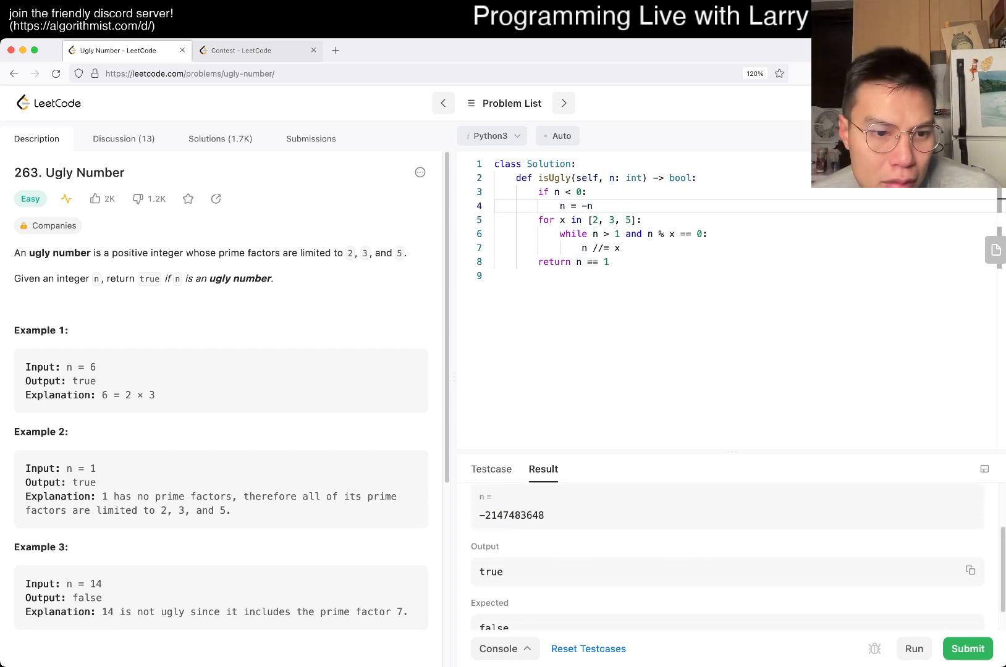
{"action": "scroll", "scroll_direction": "down", "scroll_amount": 3}
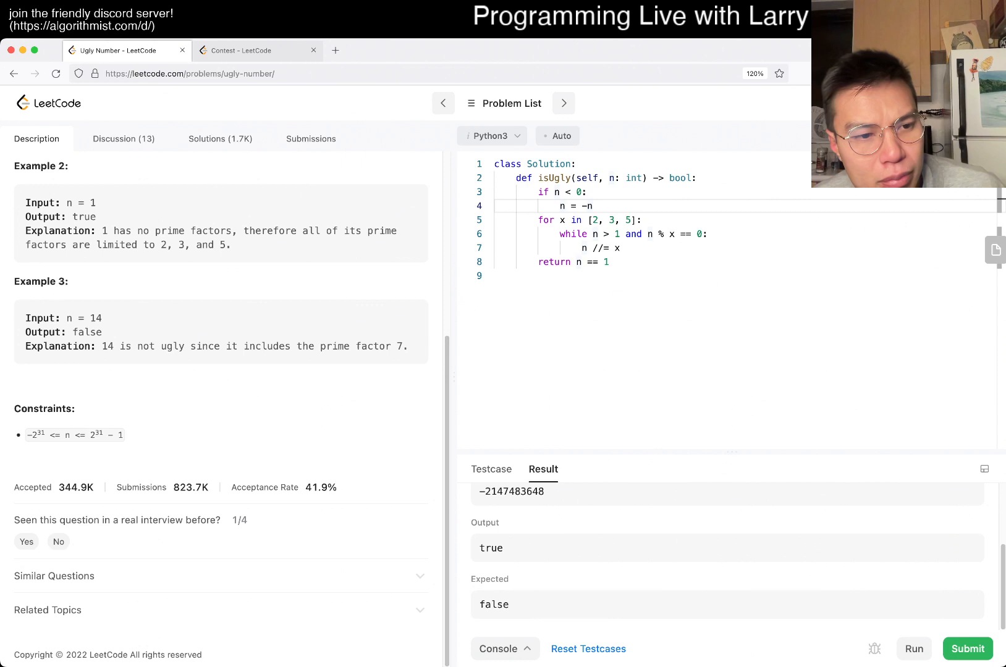
{"action": "scroll", "scroll_direction": "up", "scroll_amount": 3}
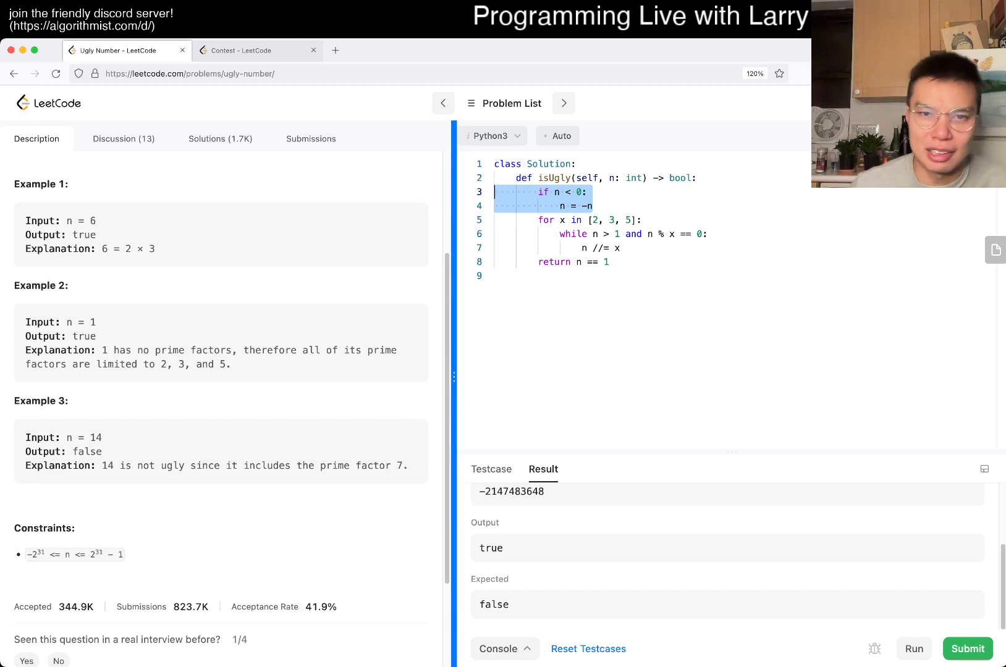
Delete the 'if n < 0: n = -n' lines and their blank line, then resubmit
{"action": "key", "text": "Delete"}
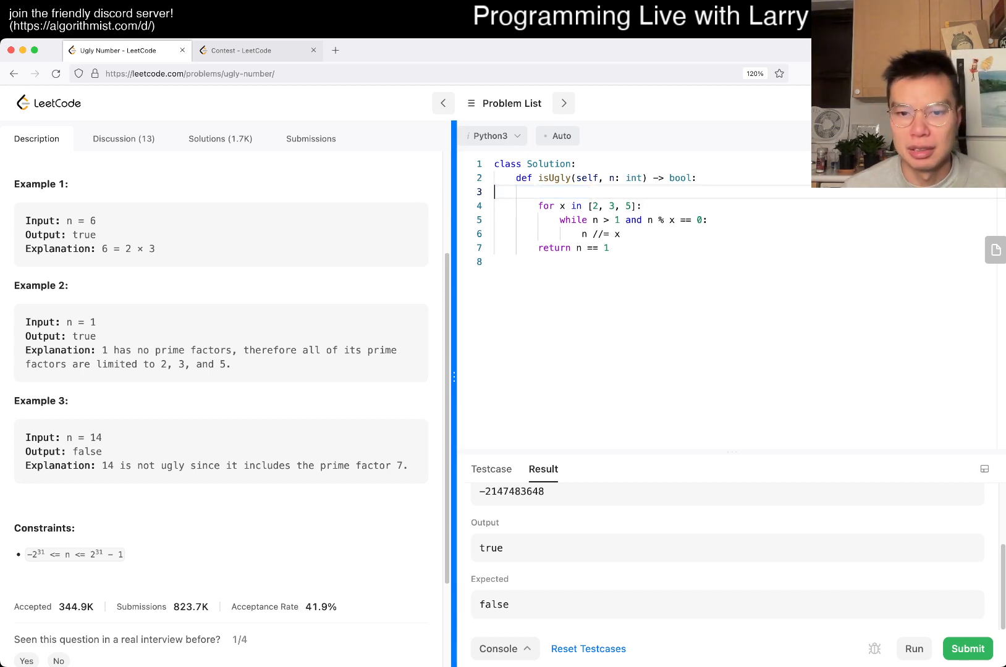
{"action": "key", "text": "Backspace"}
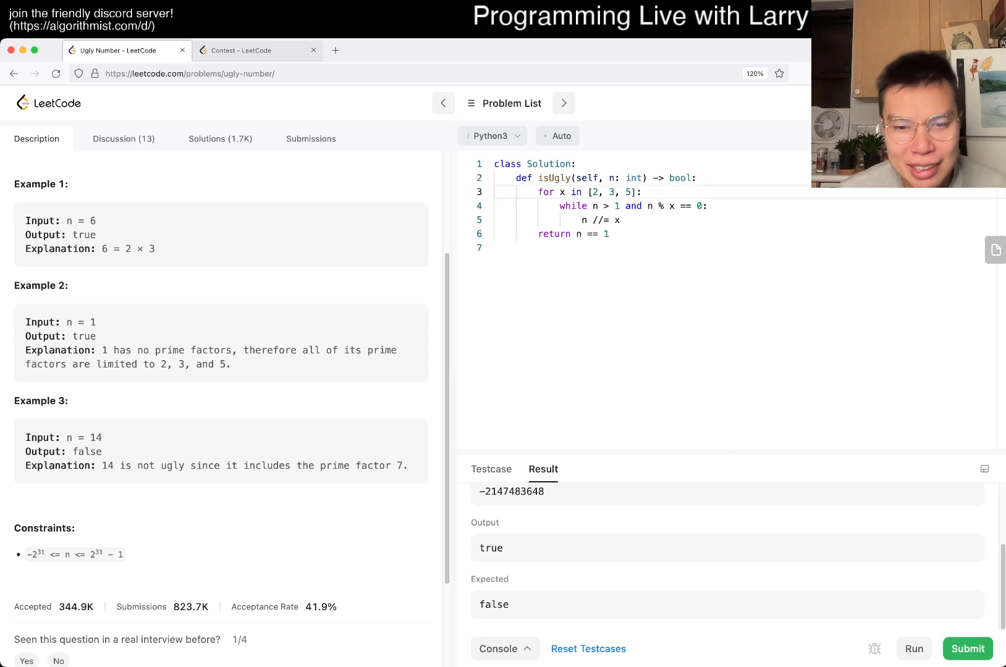
{"action": "left_click", "coordinate": [967, 649]}
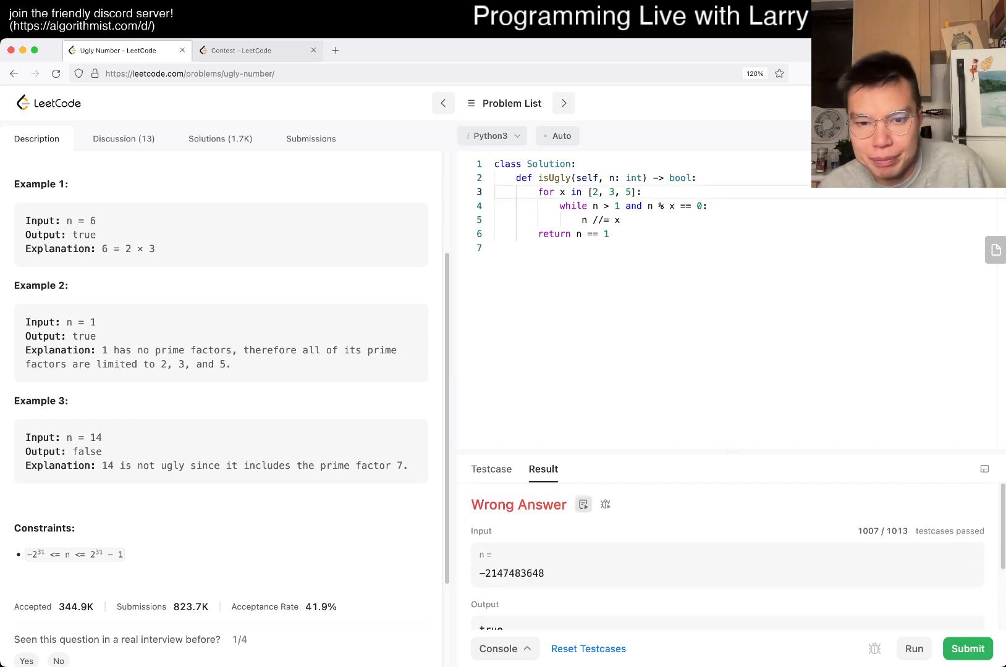
Run the corrected code on the five cases, then submit it until Accepted
{"action": "left_click", "coordinate": [968, 649]}
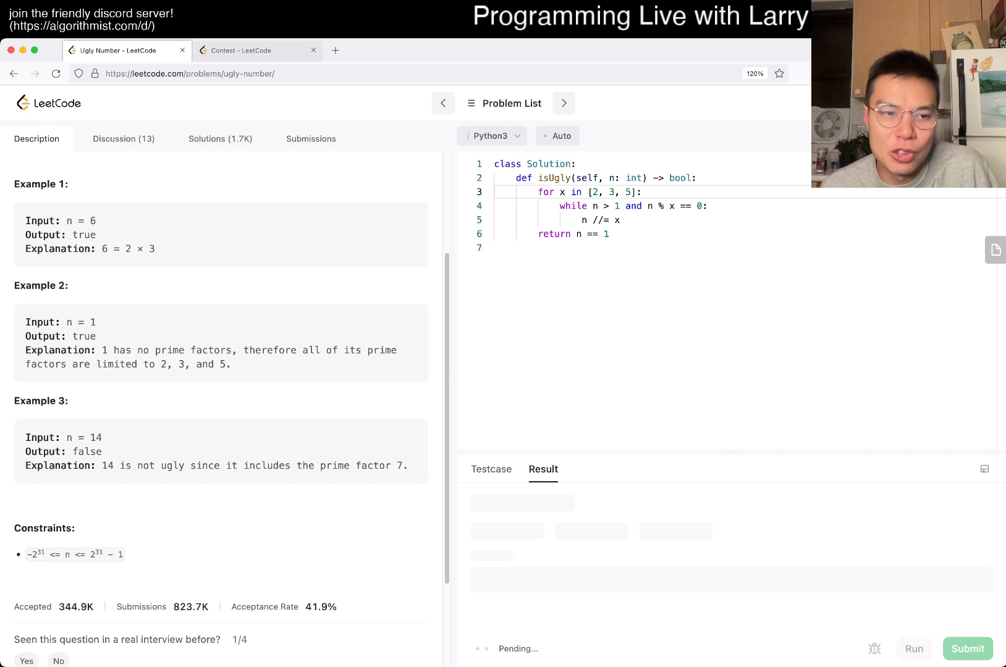
{"action": "scroll", "scroll_direction": "up", "scroll_amount": 3}
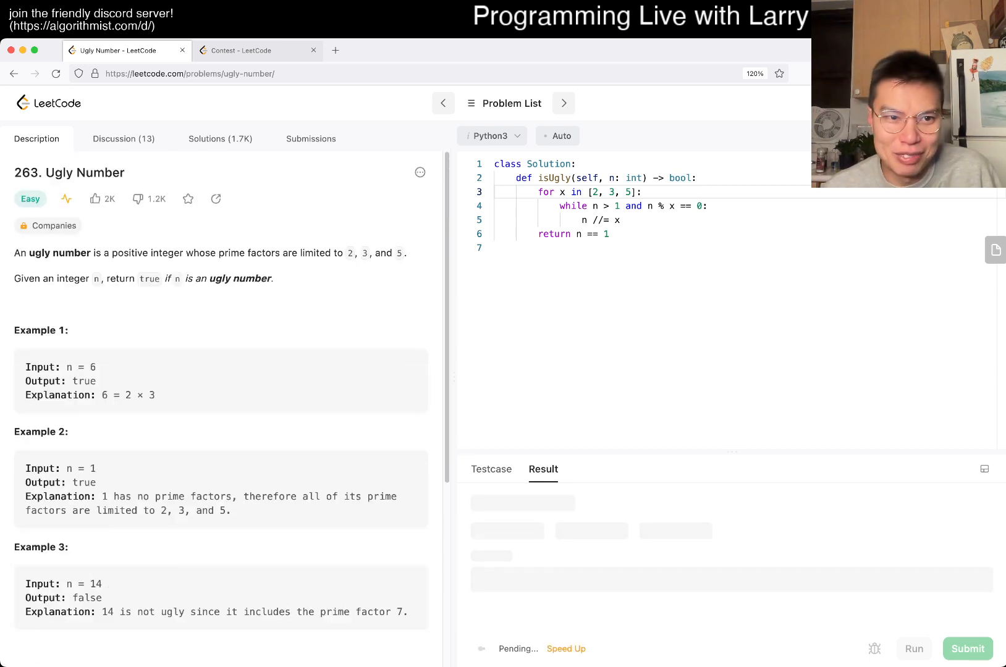
{"action": "left_click", "coordinate": [967, 649]}
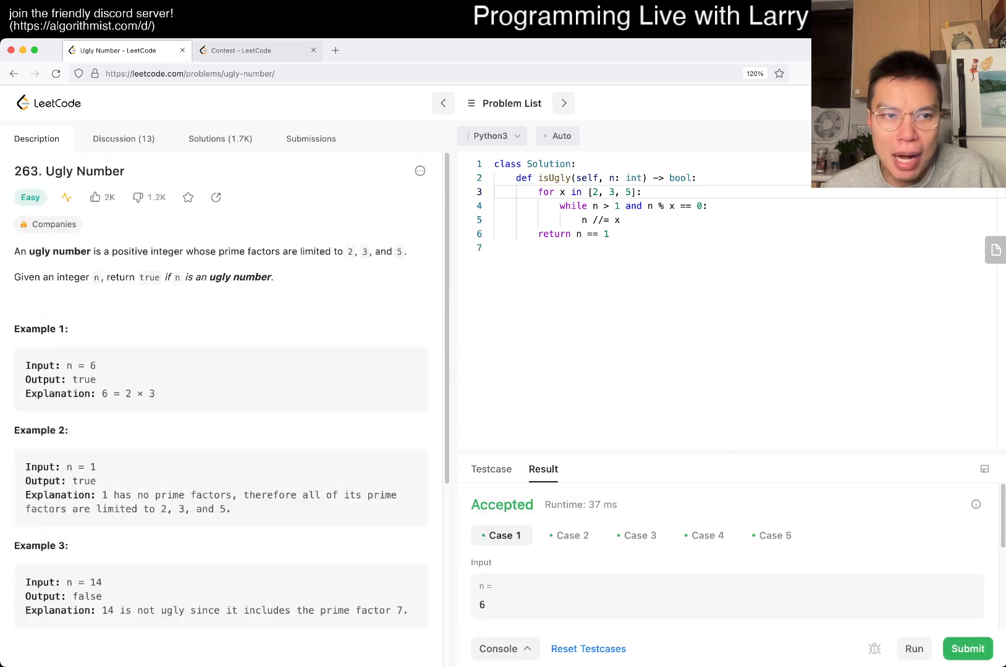
{"action": "left_click", "coordinate": [968, 649]}
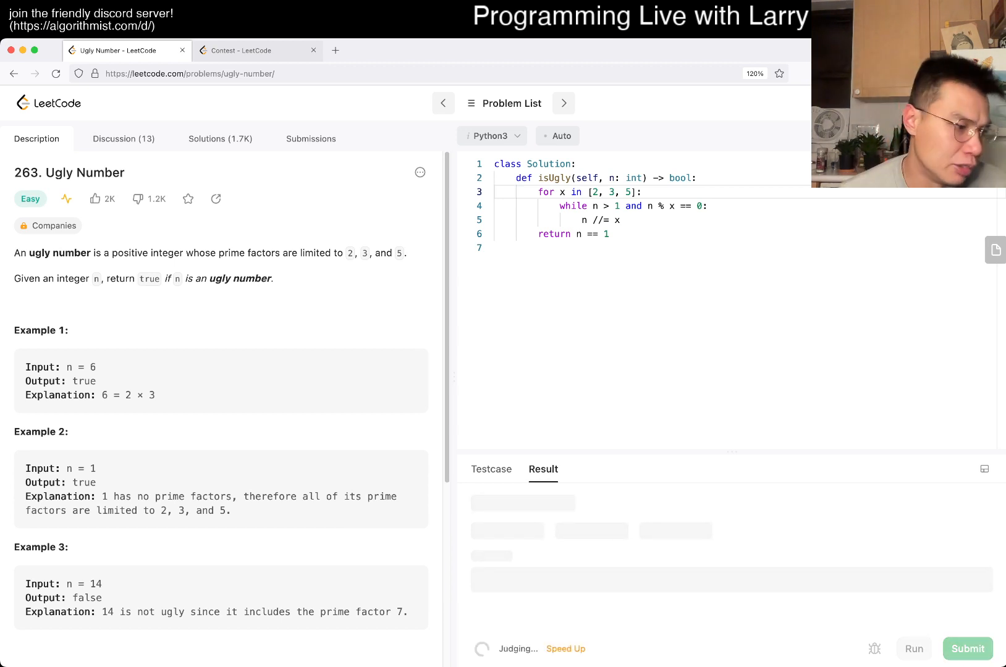
{"action": "left_click", "coordinate": [968, 648]}
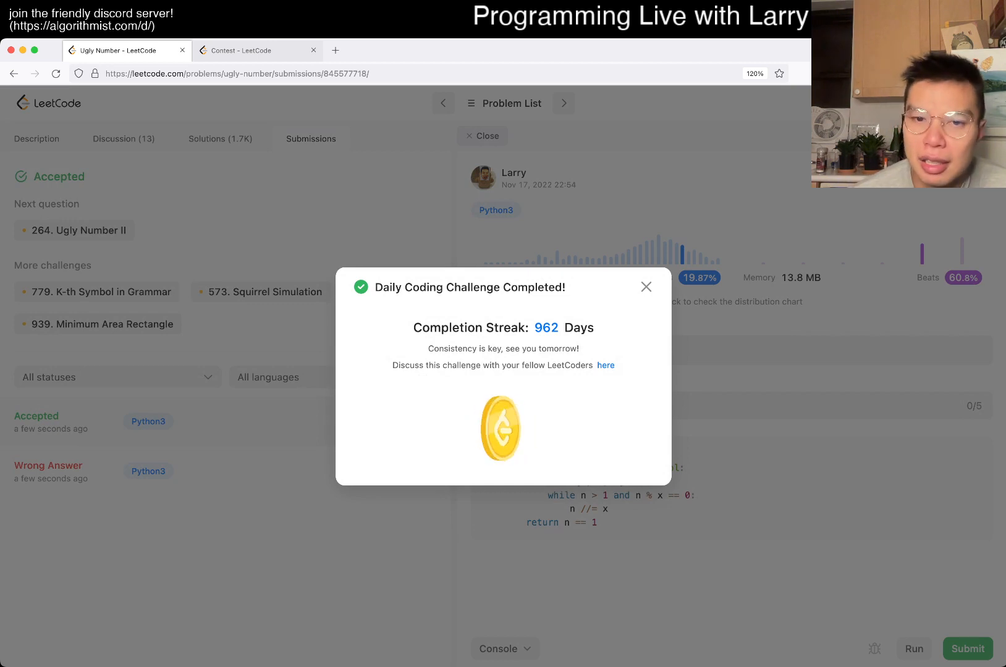
Dismiss the Daily Coding Challenge popup and close the submission details panel
{"action": "left_click", "coordinate": [647, 286]}
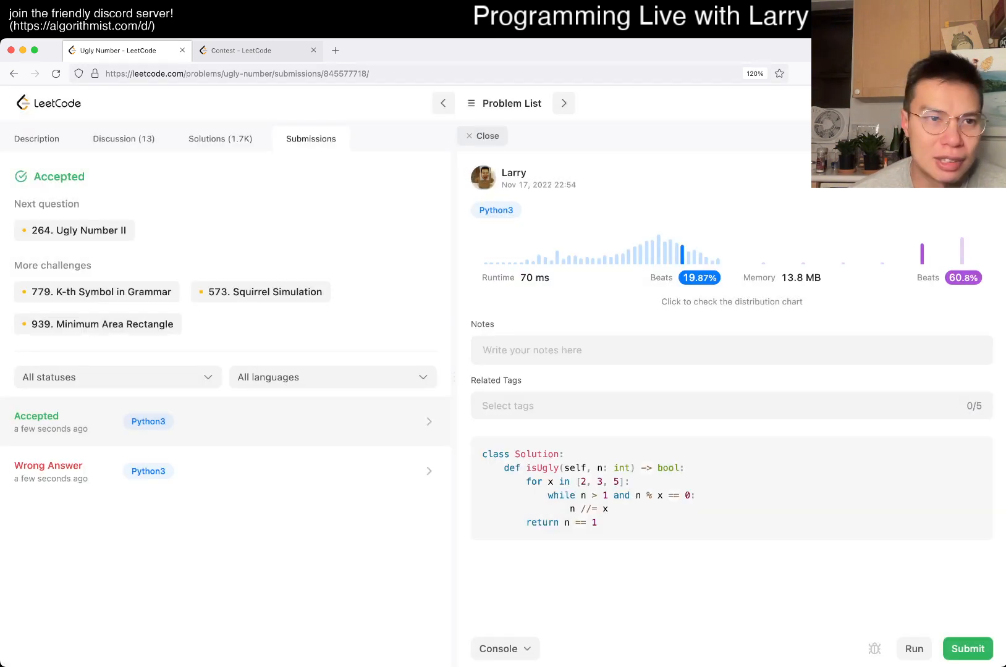
{"action": "left_click", "coordinate": [36, 139]}
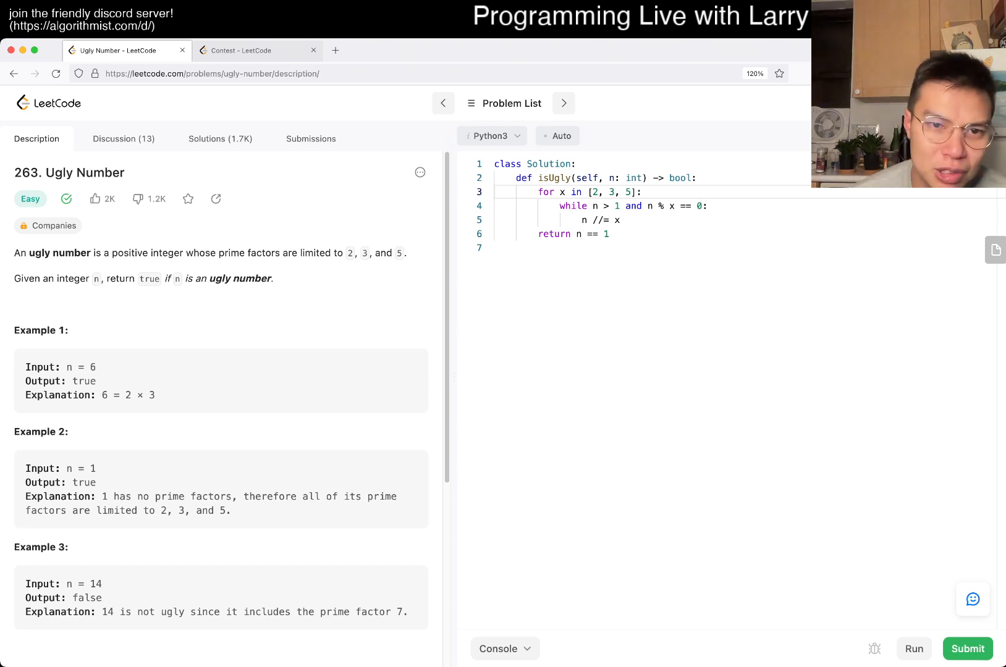
{"action": "double_click", "coordinate": [170, 252]}
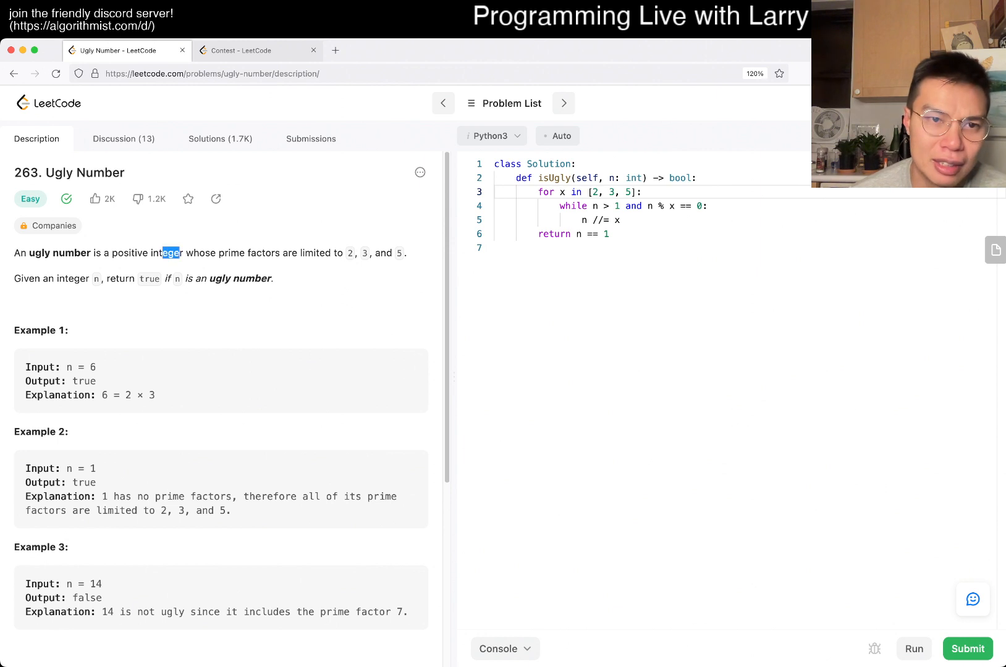
{"action": "scroll", "scroll_direction": "down", "scroll_amount": 3}
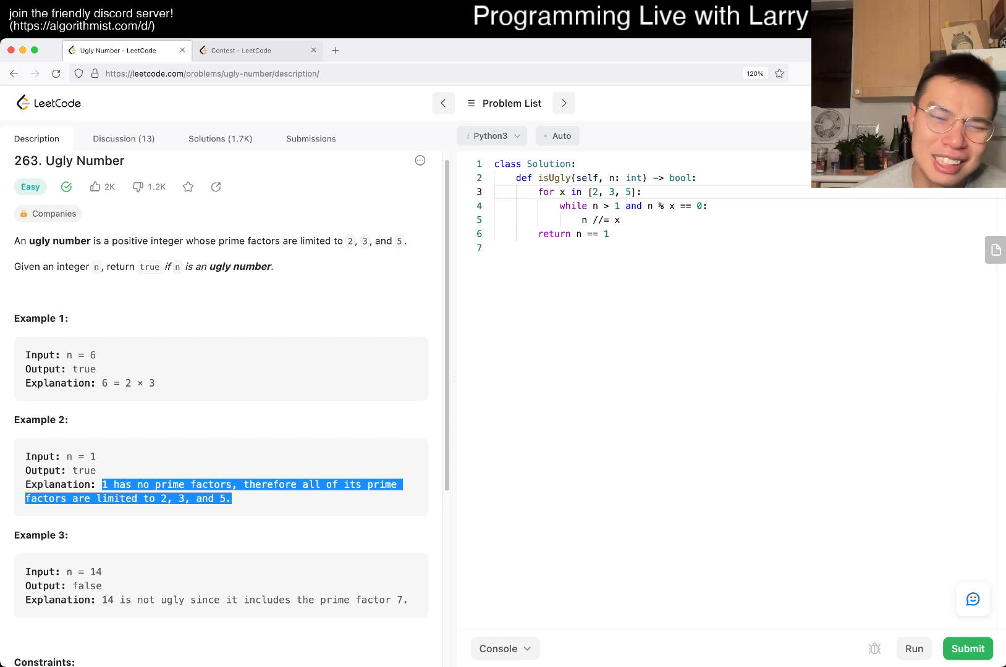
{"action": "scroll", "scroll_direction": "down", "scroll_amount": 3}
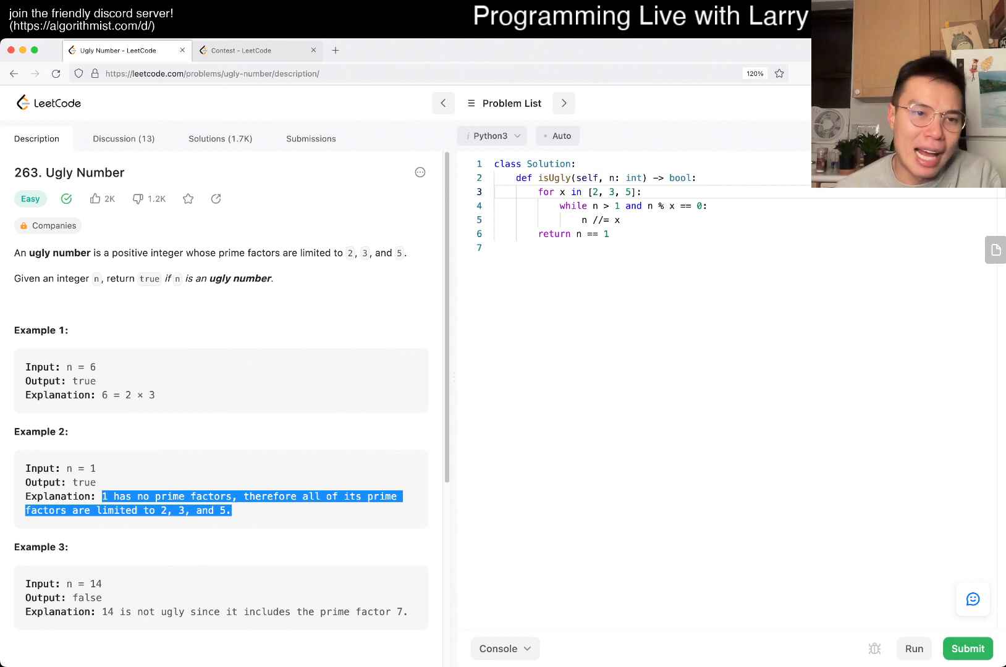
{"action": "scroll", "scroll_direction": "down", "scroll_amount": 3}
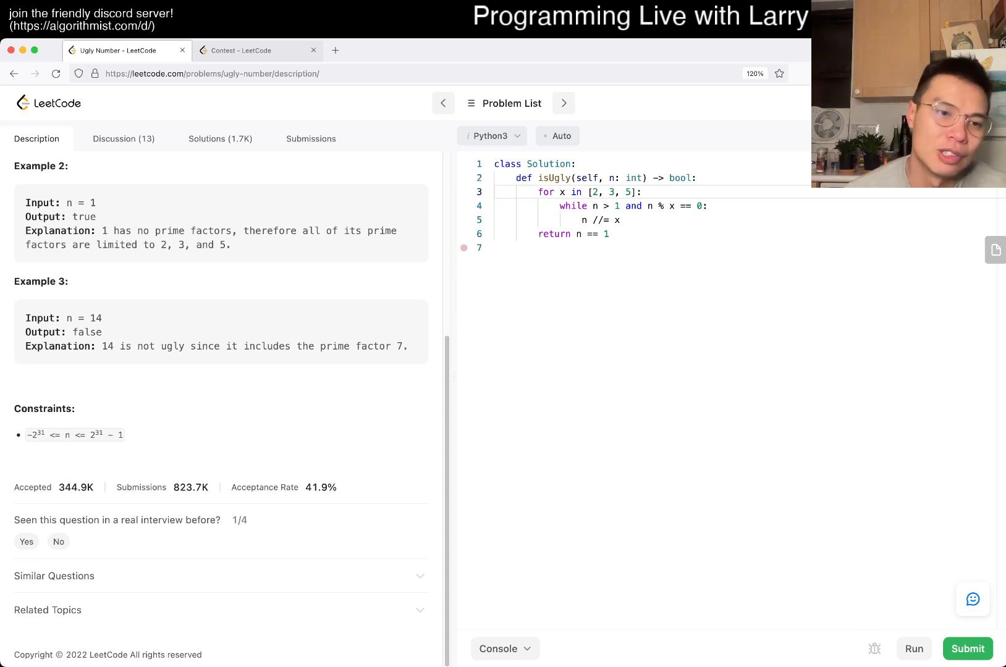
{"action": "scroll", "scroll_direction": "up", "scroll_amount": 3}
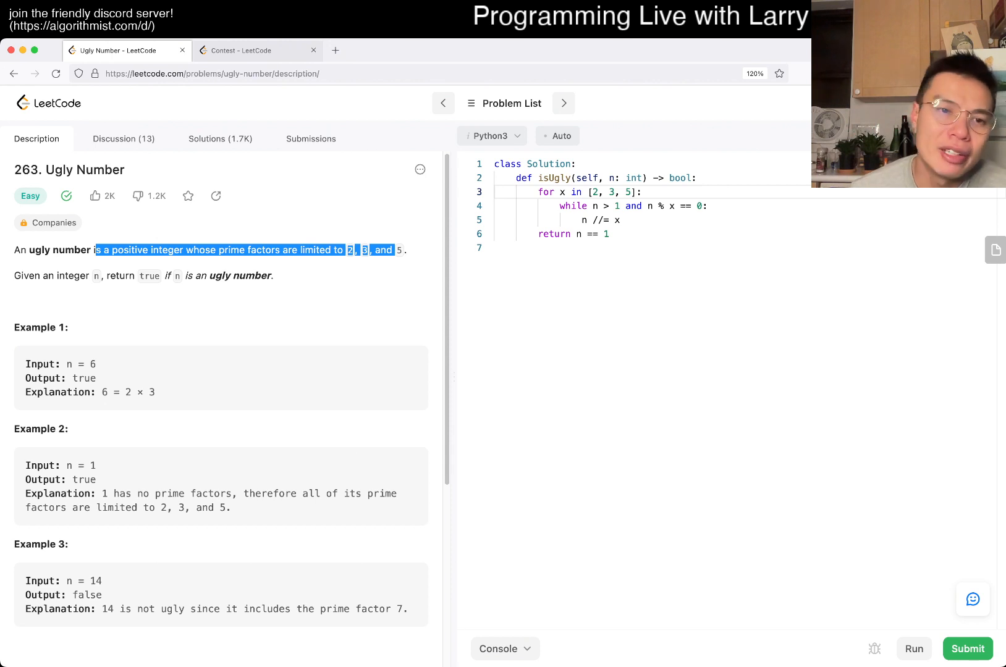
{"action": "scroll", "scroll_direction": "down", "scroll_amount": 3}
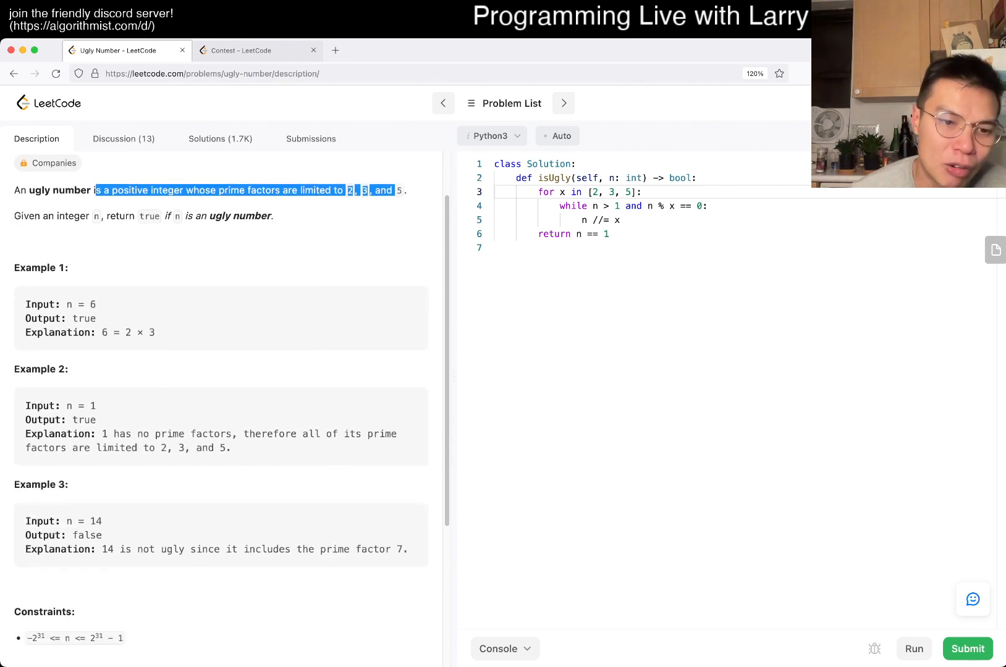
{"action": "scroll", "scroll_direction": "down", "scroll_amount": 3}
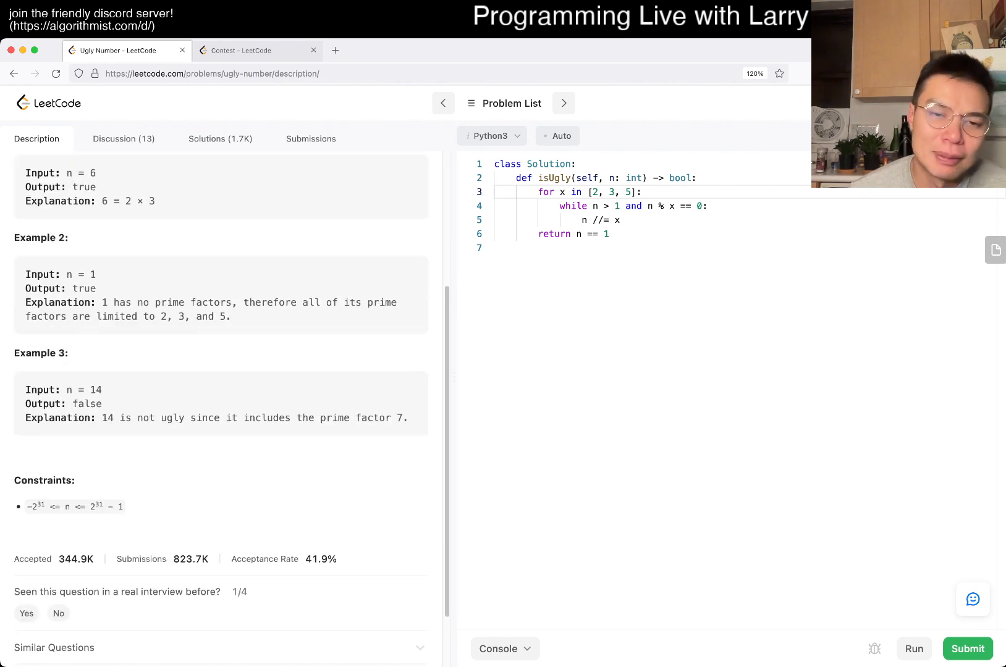
{"action": "scroll", "scroll_direction": "up", "scroll_amount": 3}
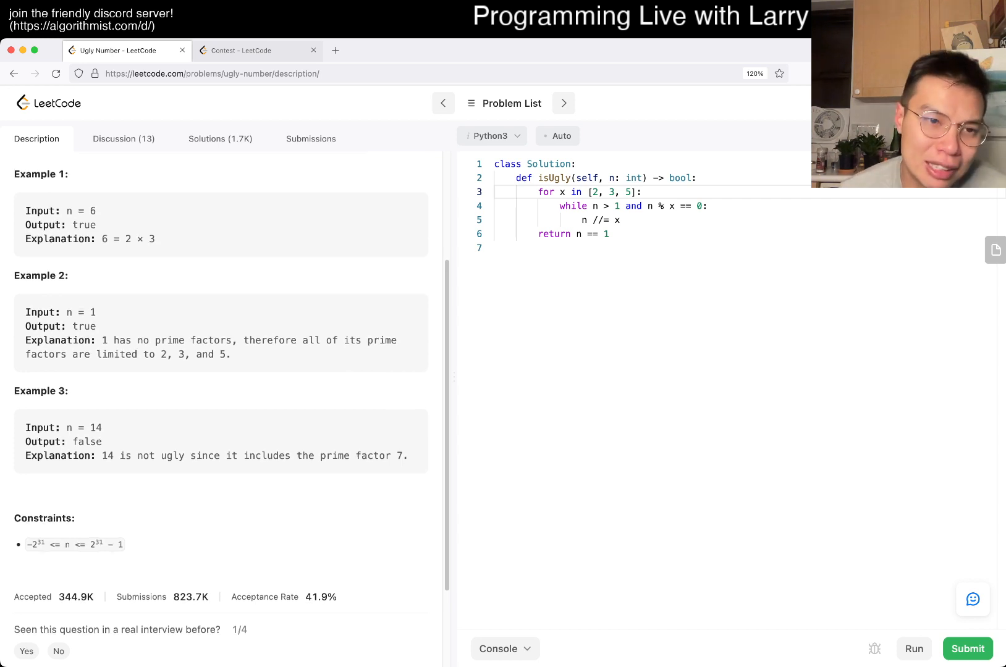
{"action": "scroll", "scroll_direction": "up", "scroll_amount": 3}
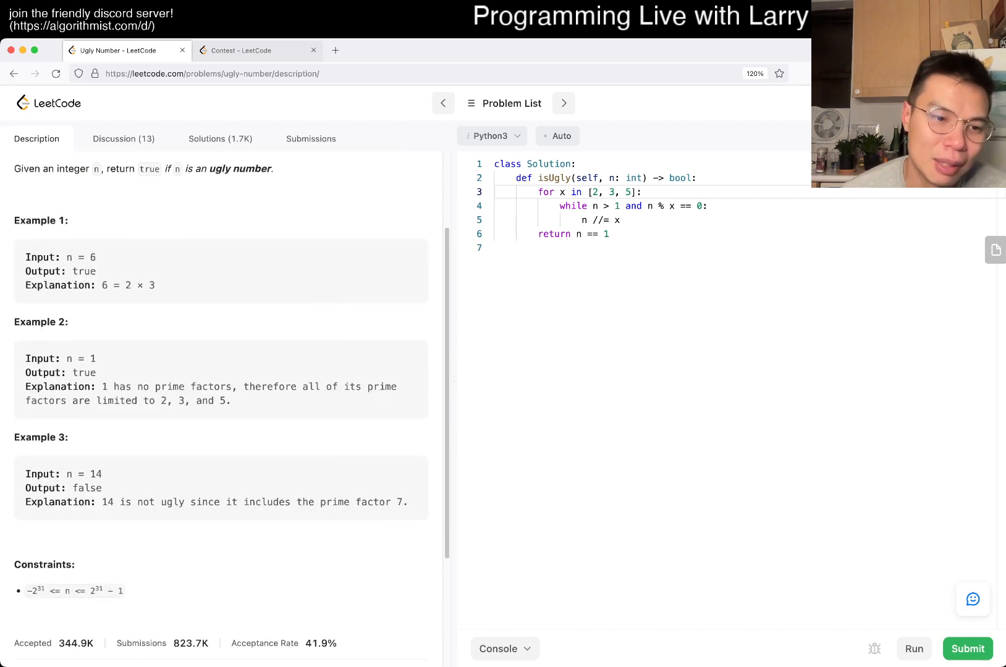
{"action": "scroll", "scroll_direction": "down", "scroll_amount": 3}
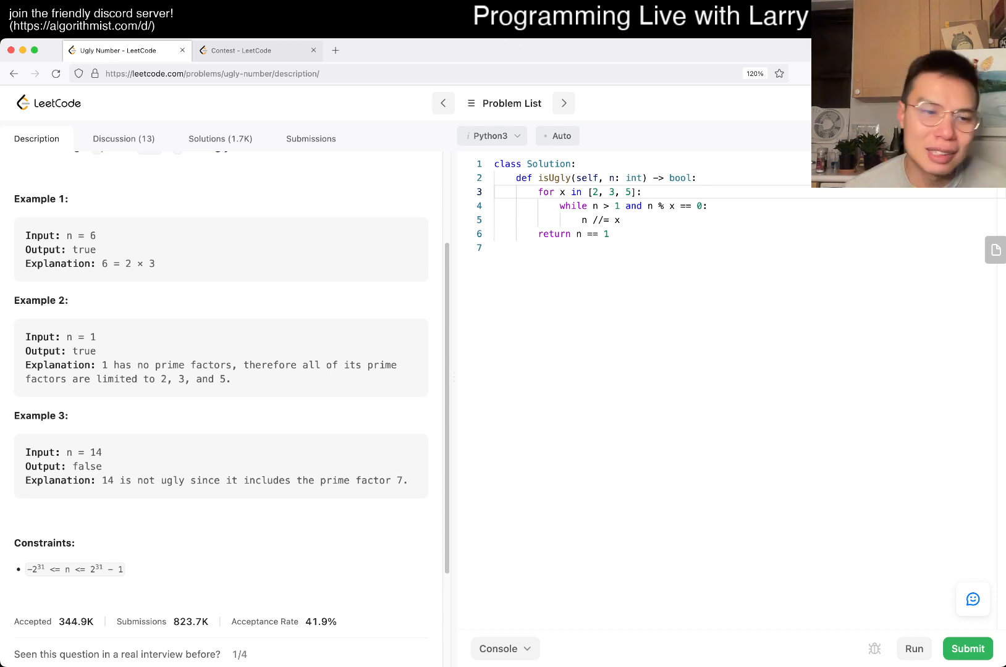
{"action": "scroll", "scroll_direction": "down", "scroll_amount": 3}
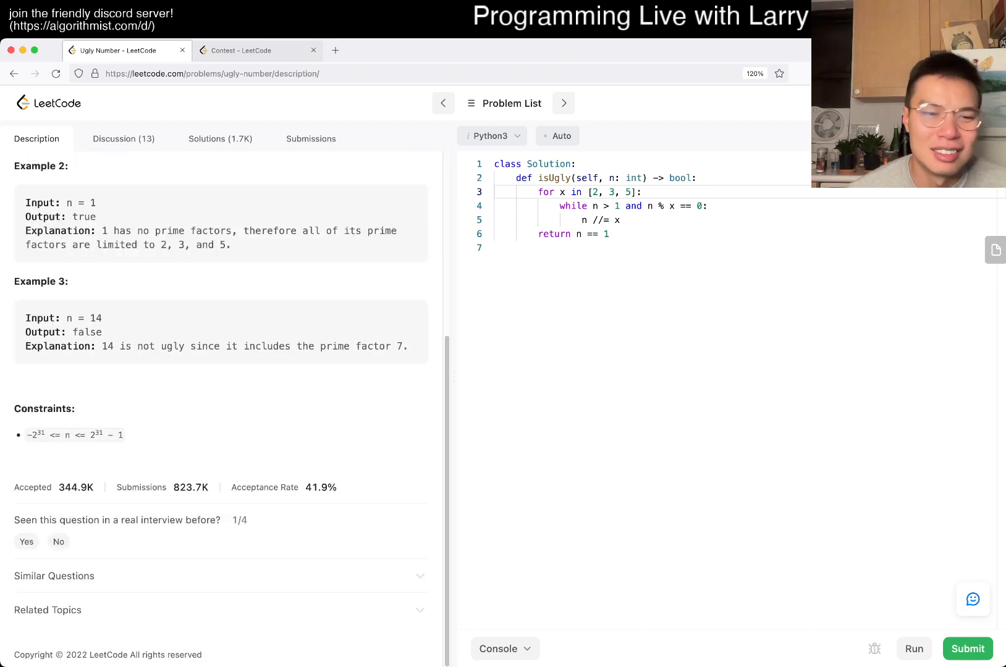
{"action": "scroll", "scroll_direction": "up", "scroll_amount": 3}
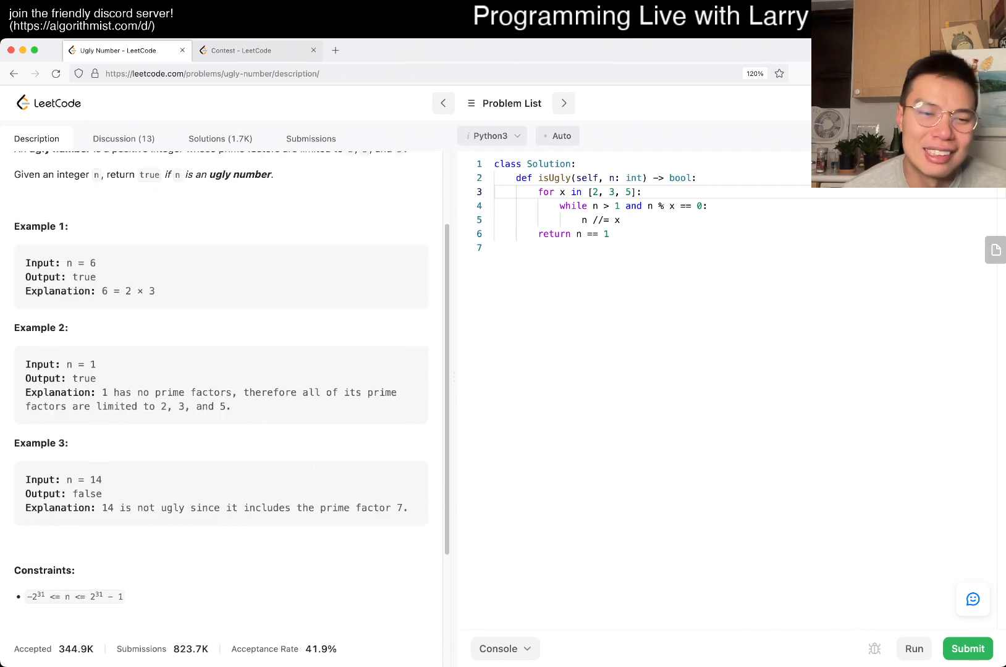
{"action": "scroll", "scroll_direction": "up", "scroll_amount": 3}
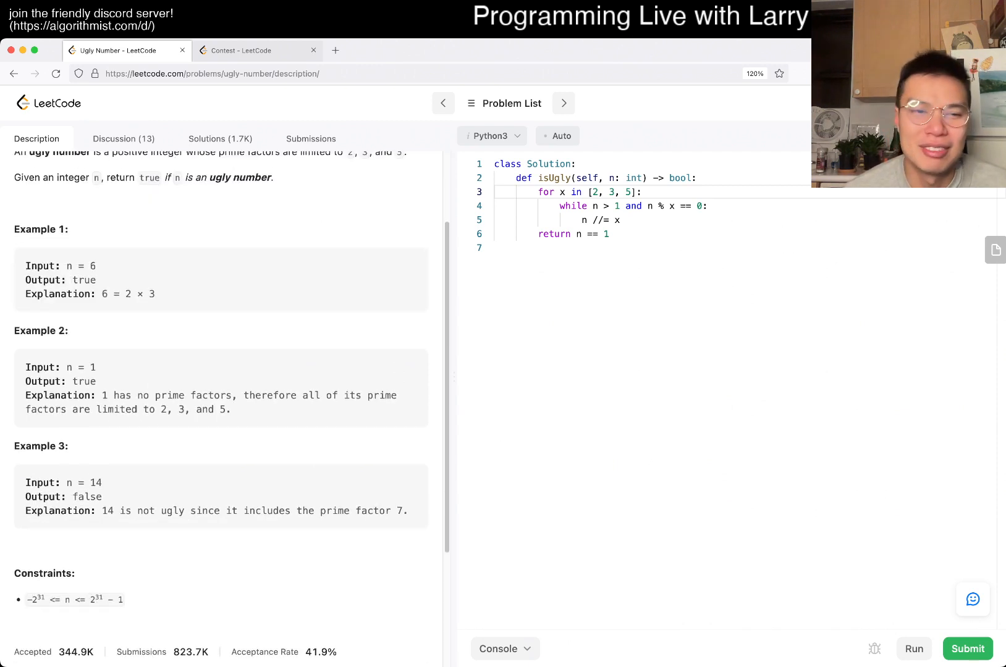
{"action": "scroll", "scroll_direction": "up", "scroll_amount": 3}
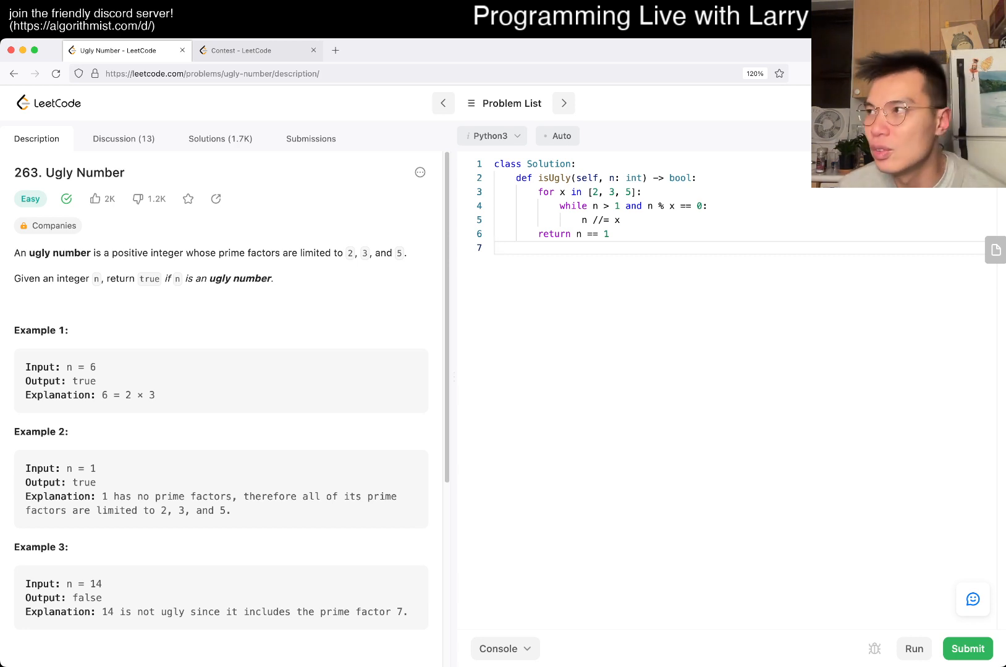
Switch the problem panel to the Discussion (13) tab
{"action": "left_click", "coordinate": [497, 249]}
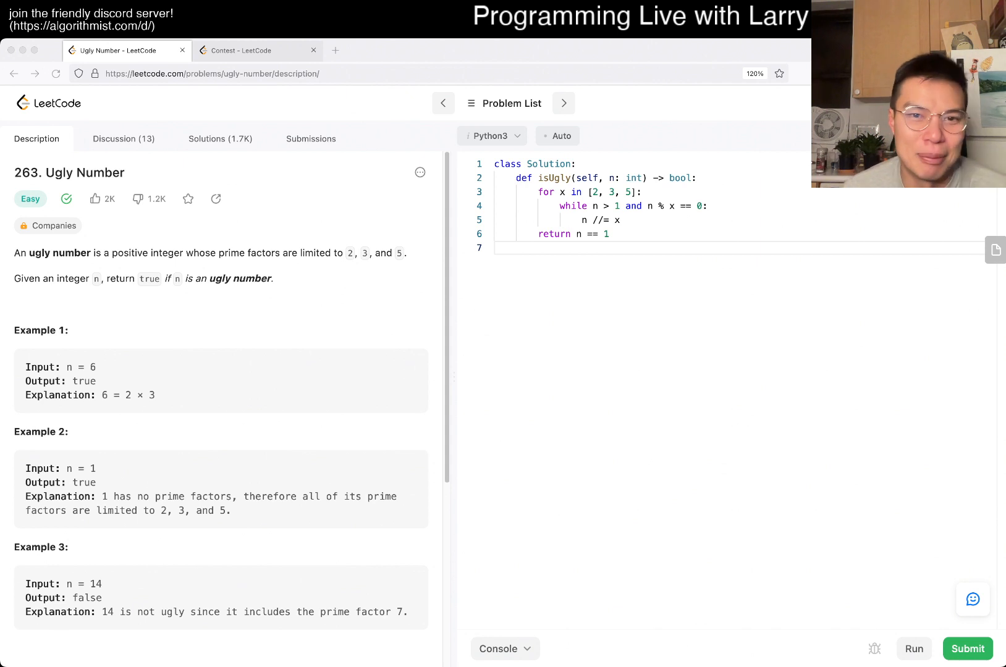
{"action": "left_click", "coordinate": [123, 138]}
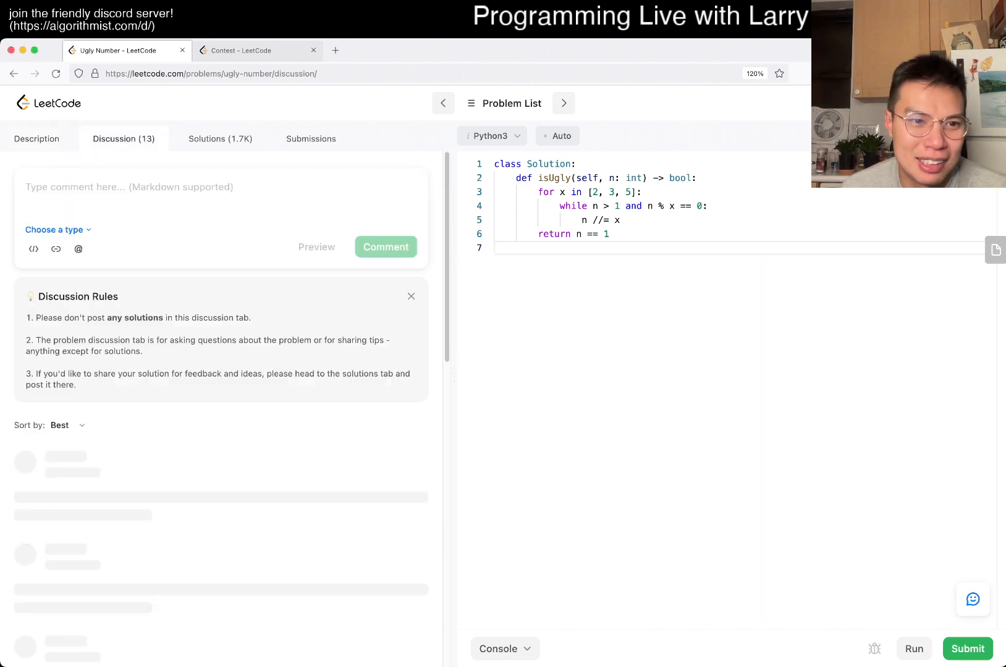
Scroll through the remaining Ugly Number discussion comments and switch to the Solutions (1.7K) list
{"action": "scroll", "scroll_direction": "down", "scroll_amount": 3}
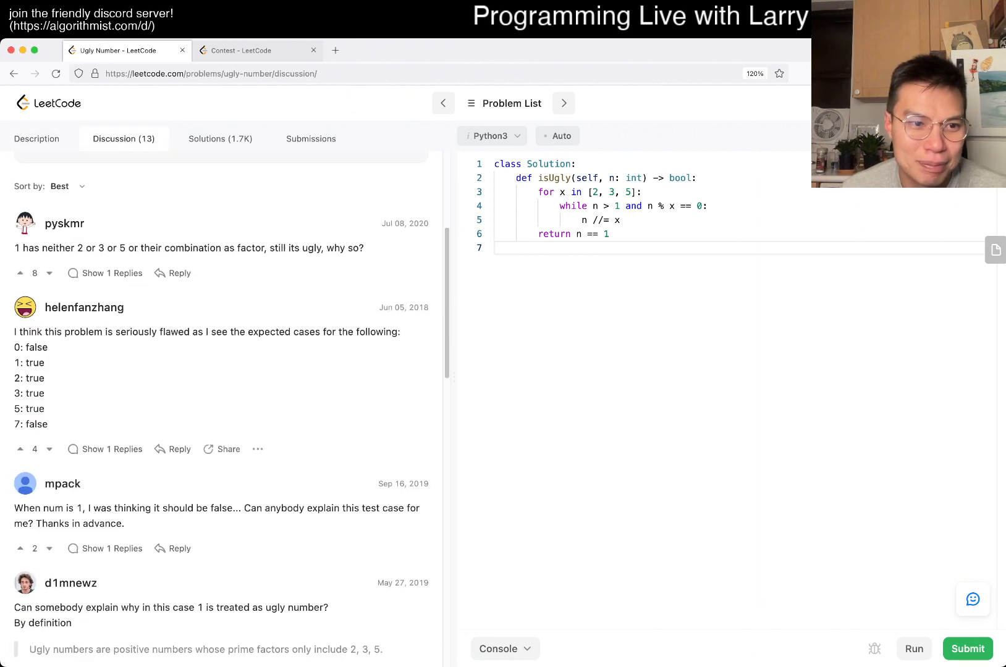
{"action": "scroll", "scroll_direction": "down", "scroll_amount": 3}
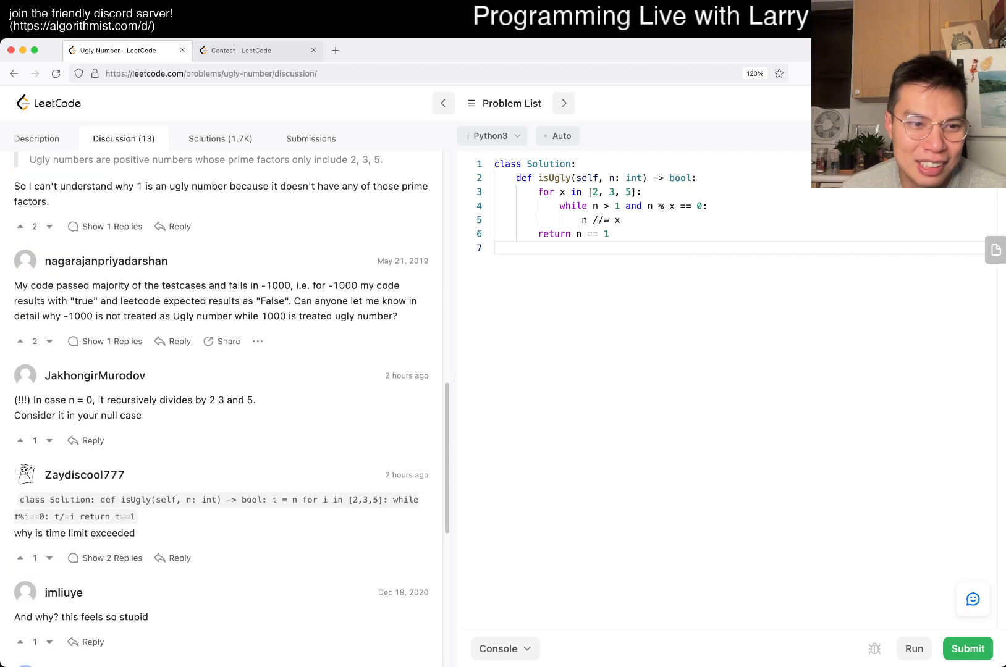
{"action": "scroll", "scroll_direction": "down", "scroll_amount": 3}
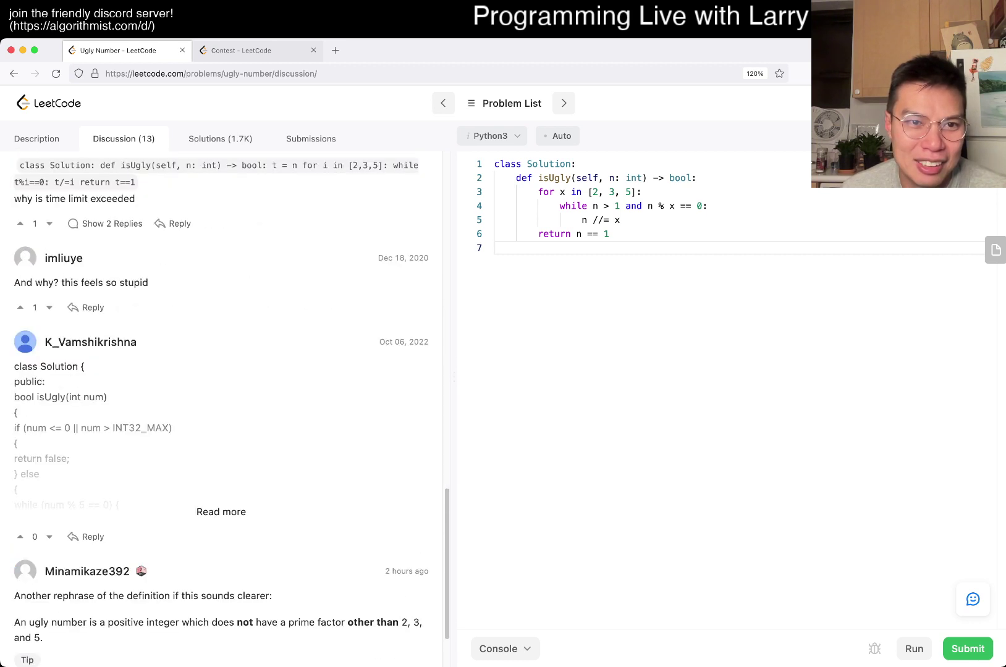
{"action": "left_click", "coordinate": [219, 139]}
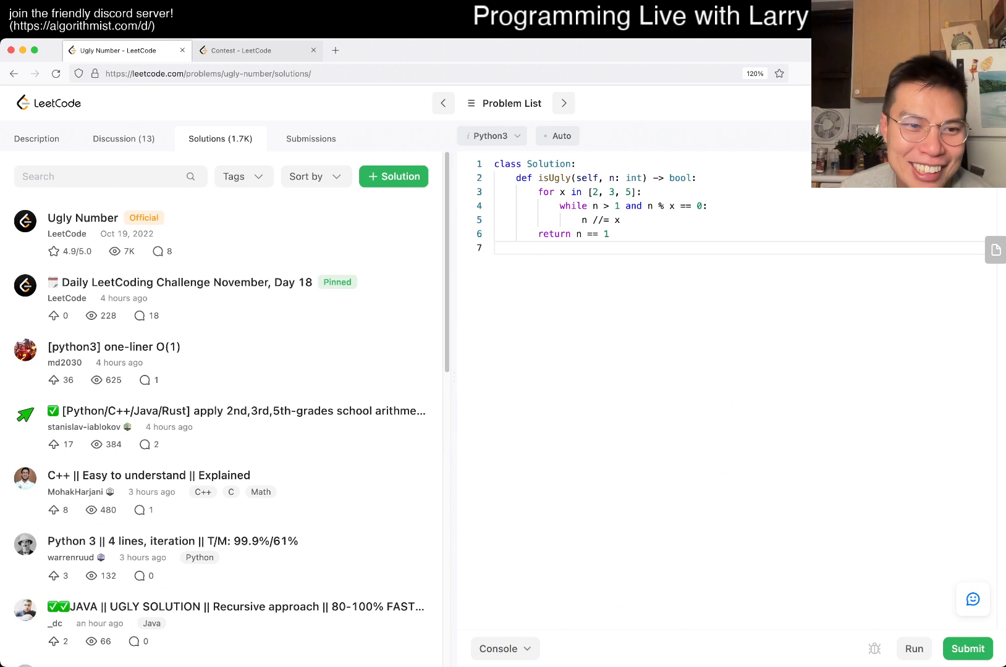
Browse the community solutions list, then return to the Ugly Number description and examples
{"action": "scroll", "scroll_direction": "down", "scroll_amount": 3}
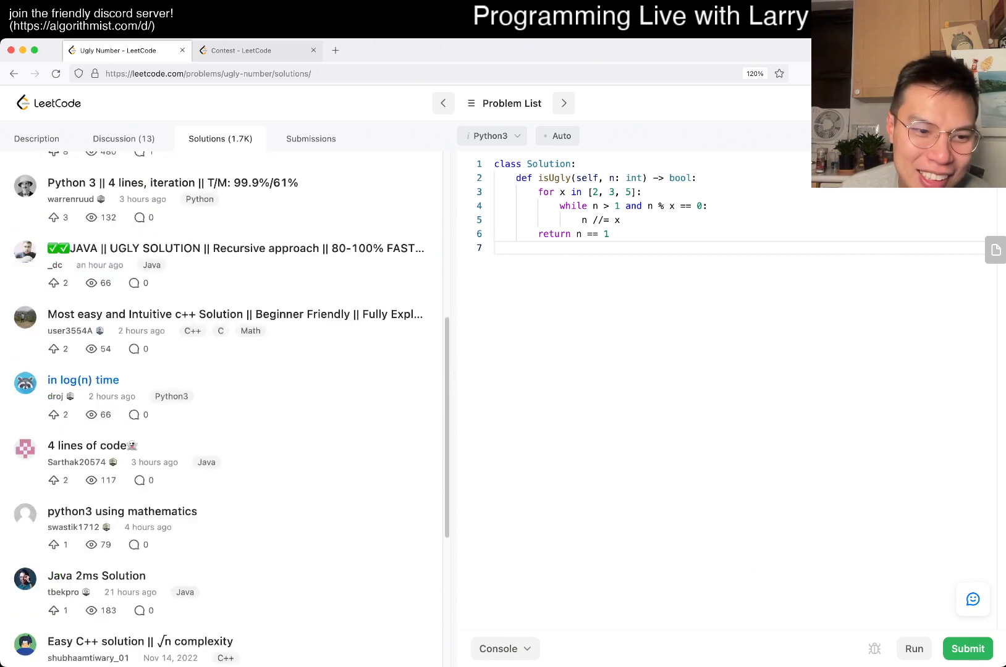
{"action": "scroll", "scroll_direction": "down", "scroll_amount": 3}
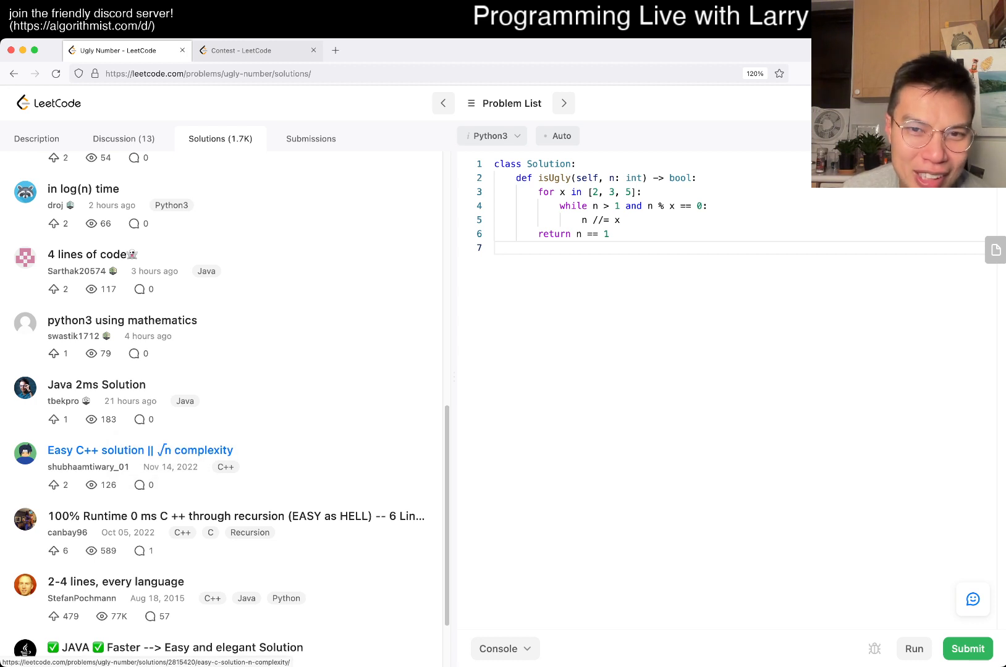
{"action": "mouse_move", "coordinate": [140, 450]}
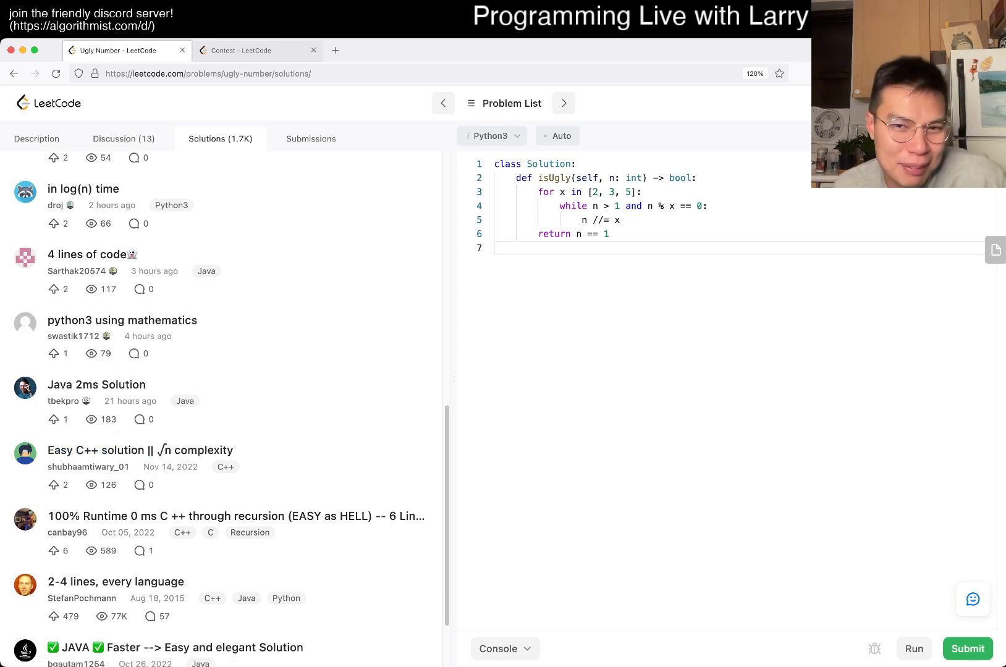
{"action": "scroll", "scroll_direction": "down", "scroll_amount": 3}
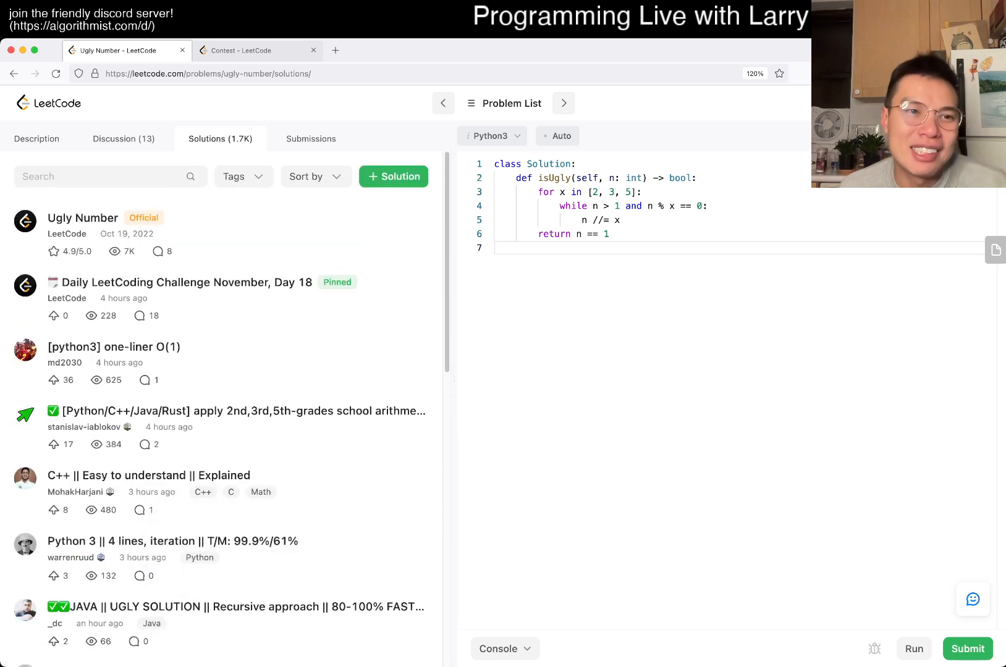
{"action": "left_click", "coordinate": [36, 138]}
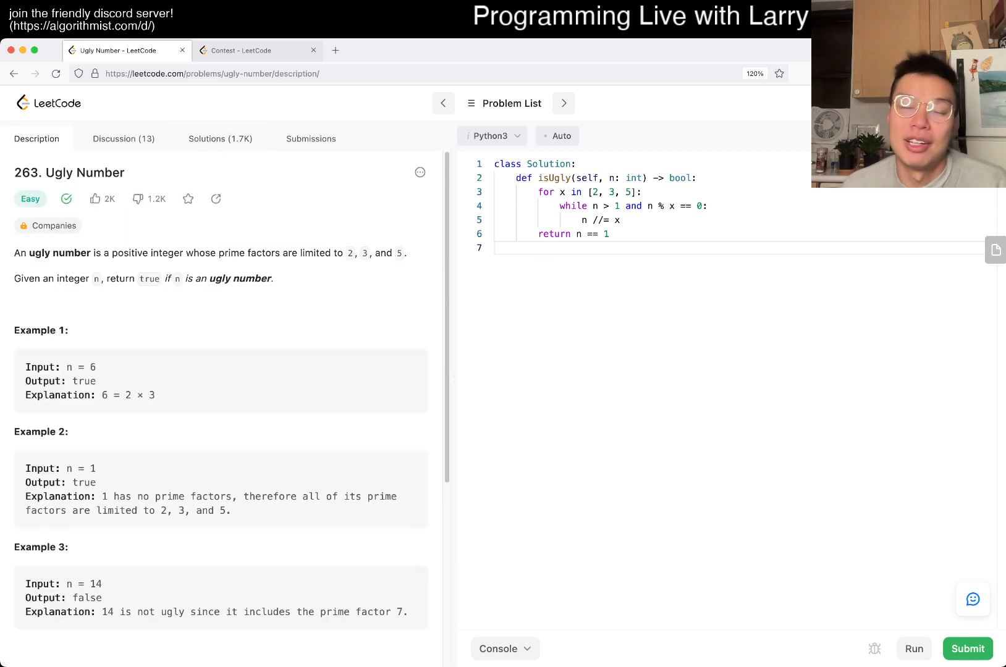